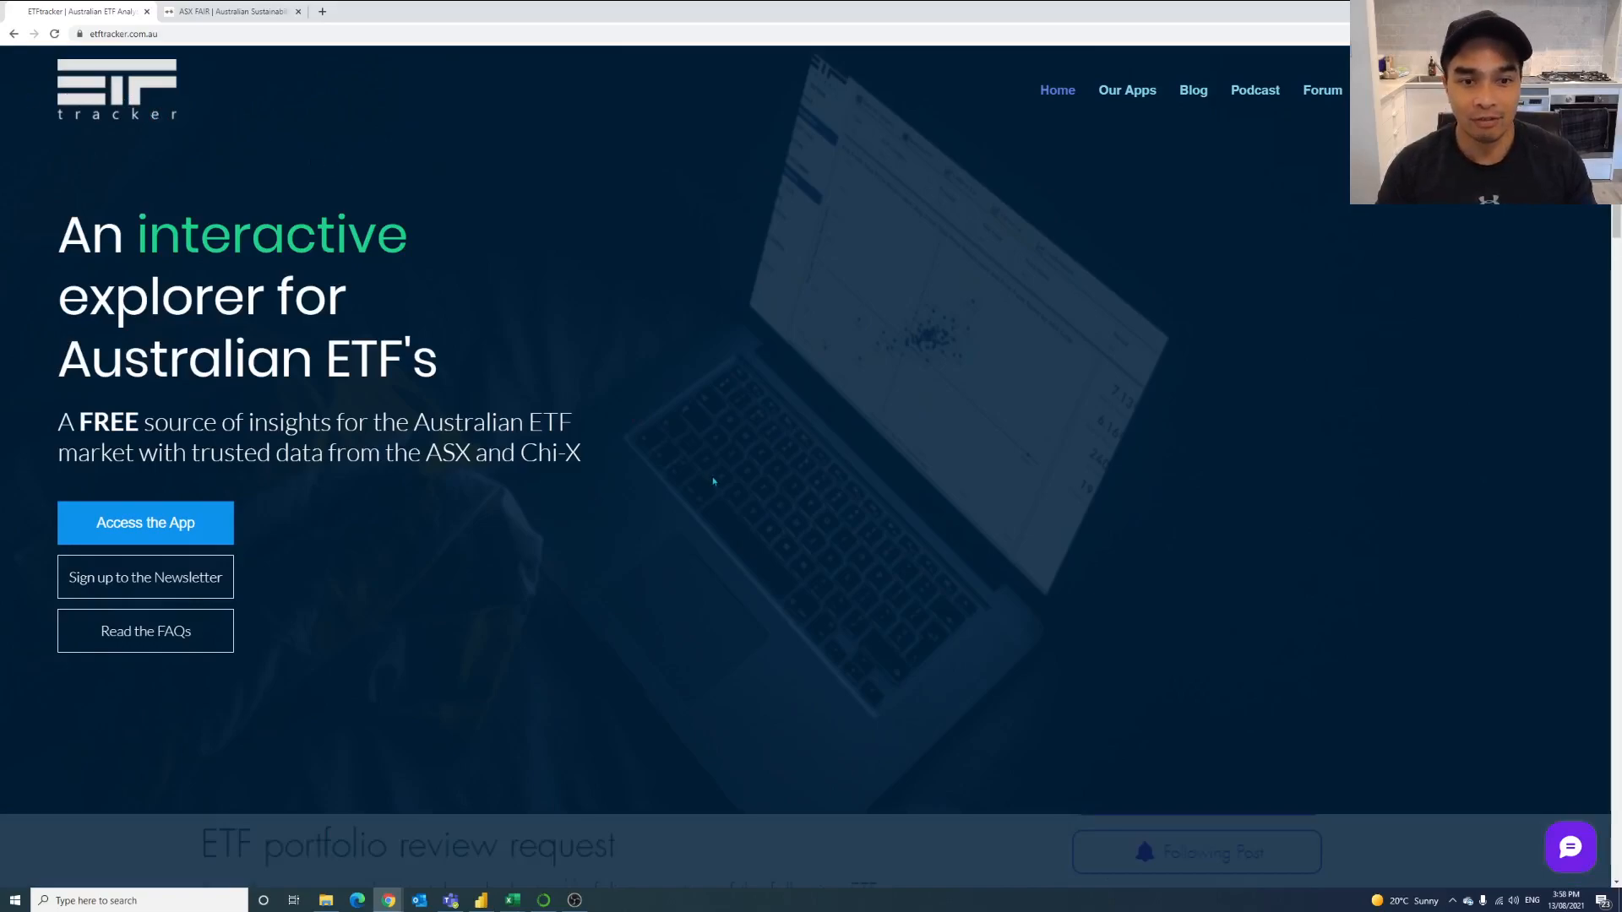
# Navigate from Our Apps to the Holdings Analysis page with the BetaShares dashboard.
pyautogui.scroll(-3)
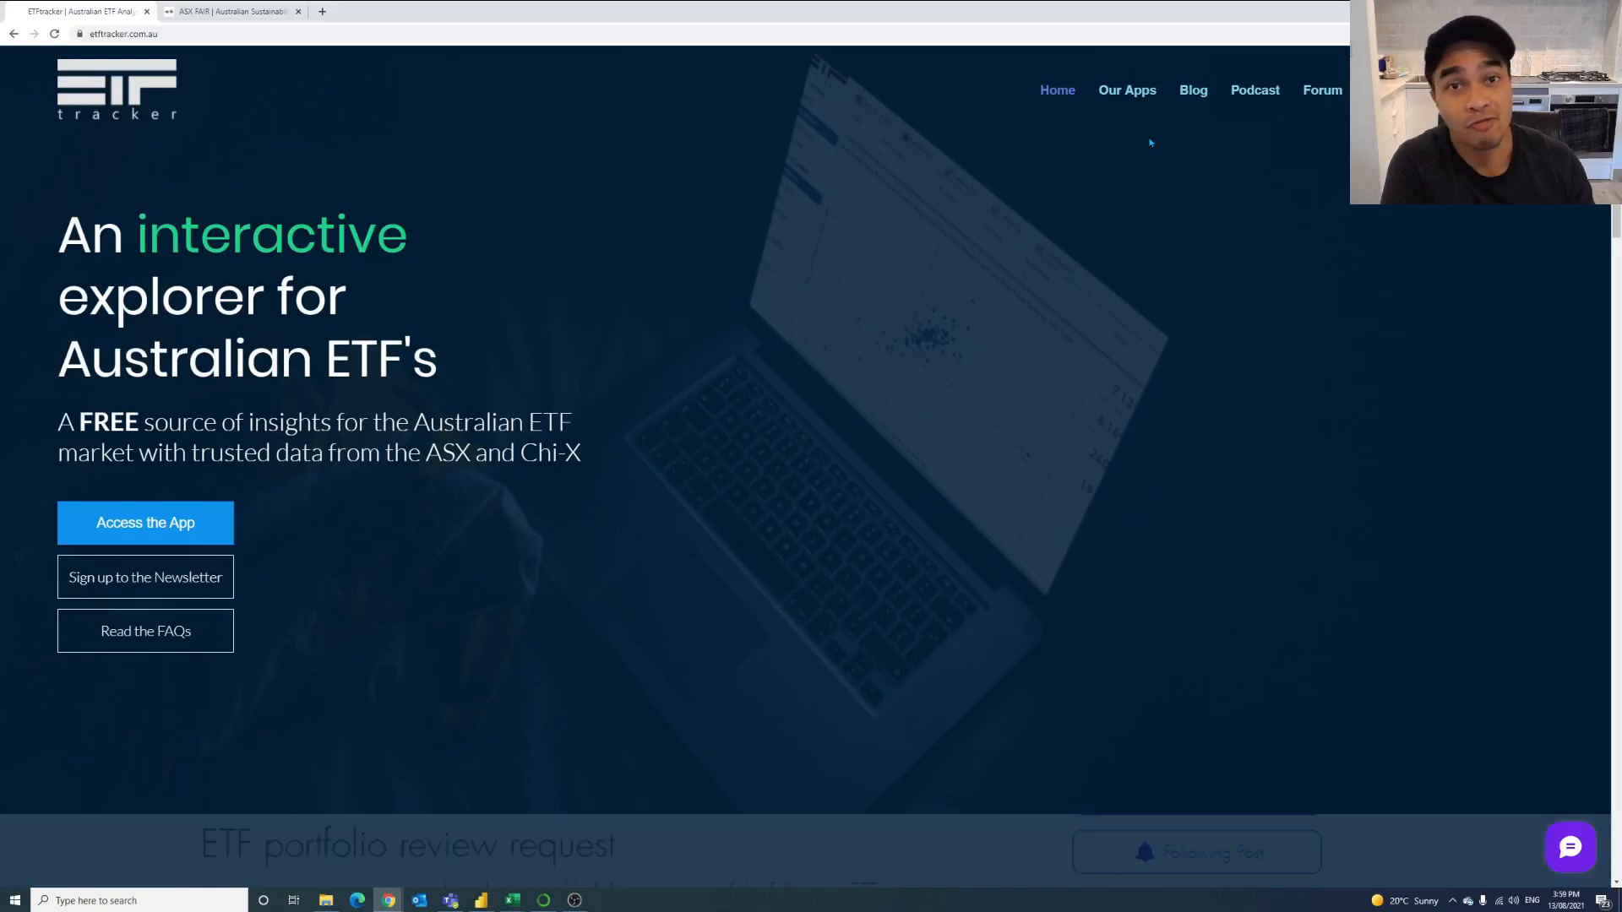
pyautogui.click(1127, 90)
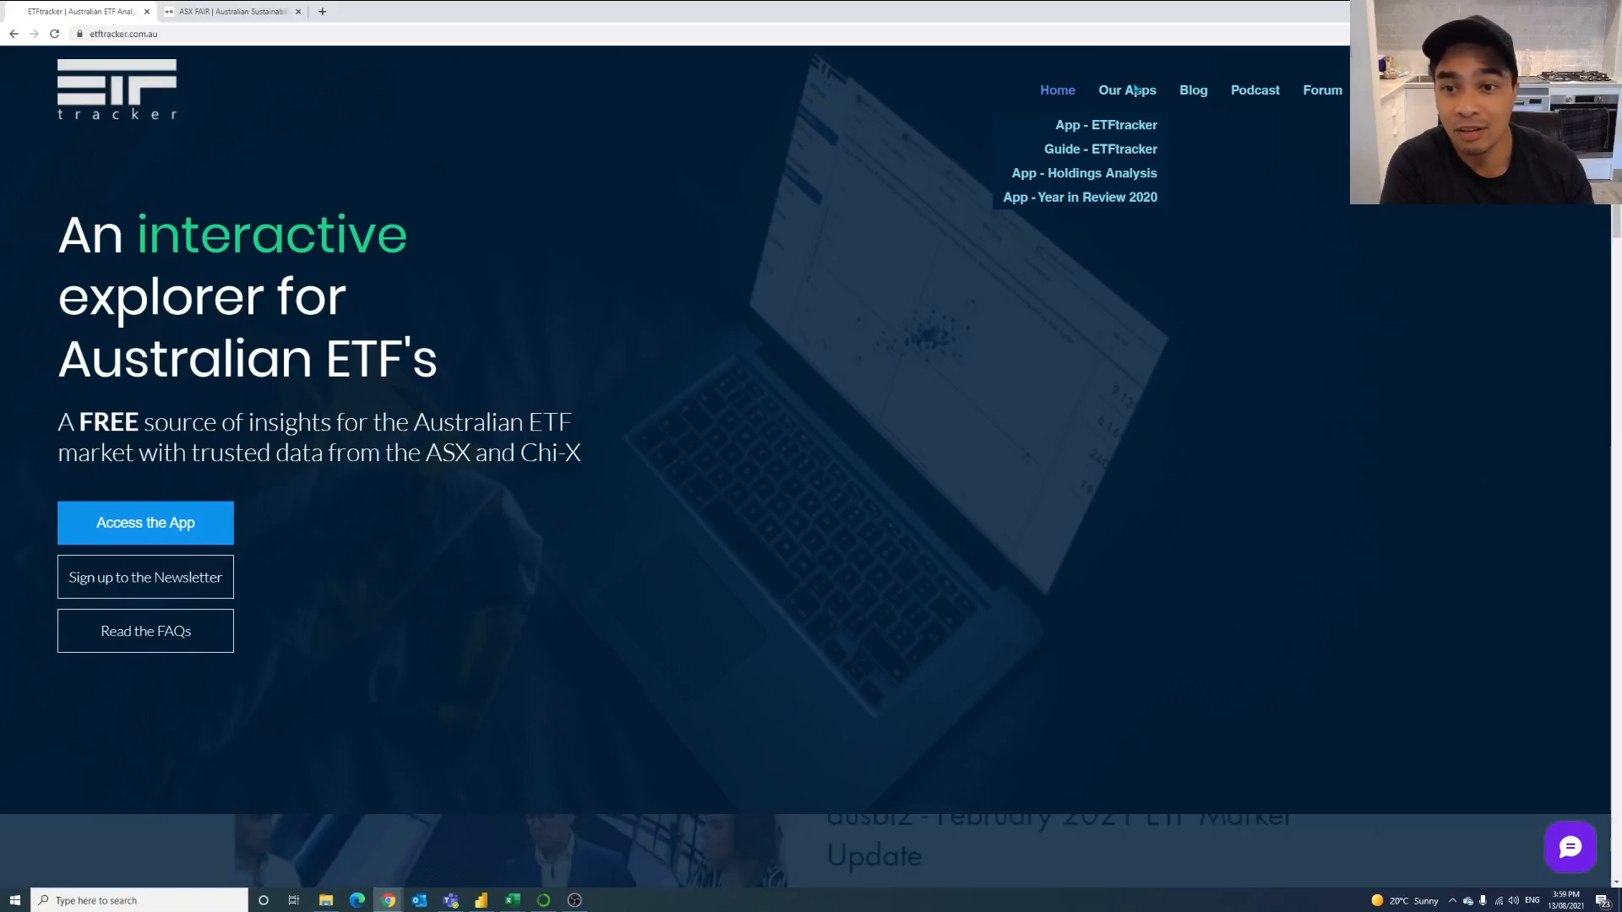
pyautogui.moveTo(1105, 123)
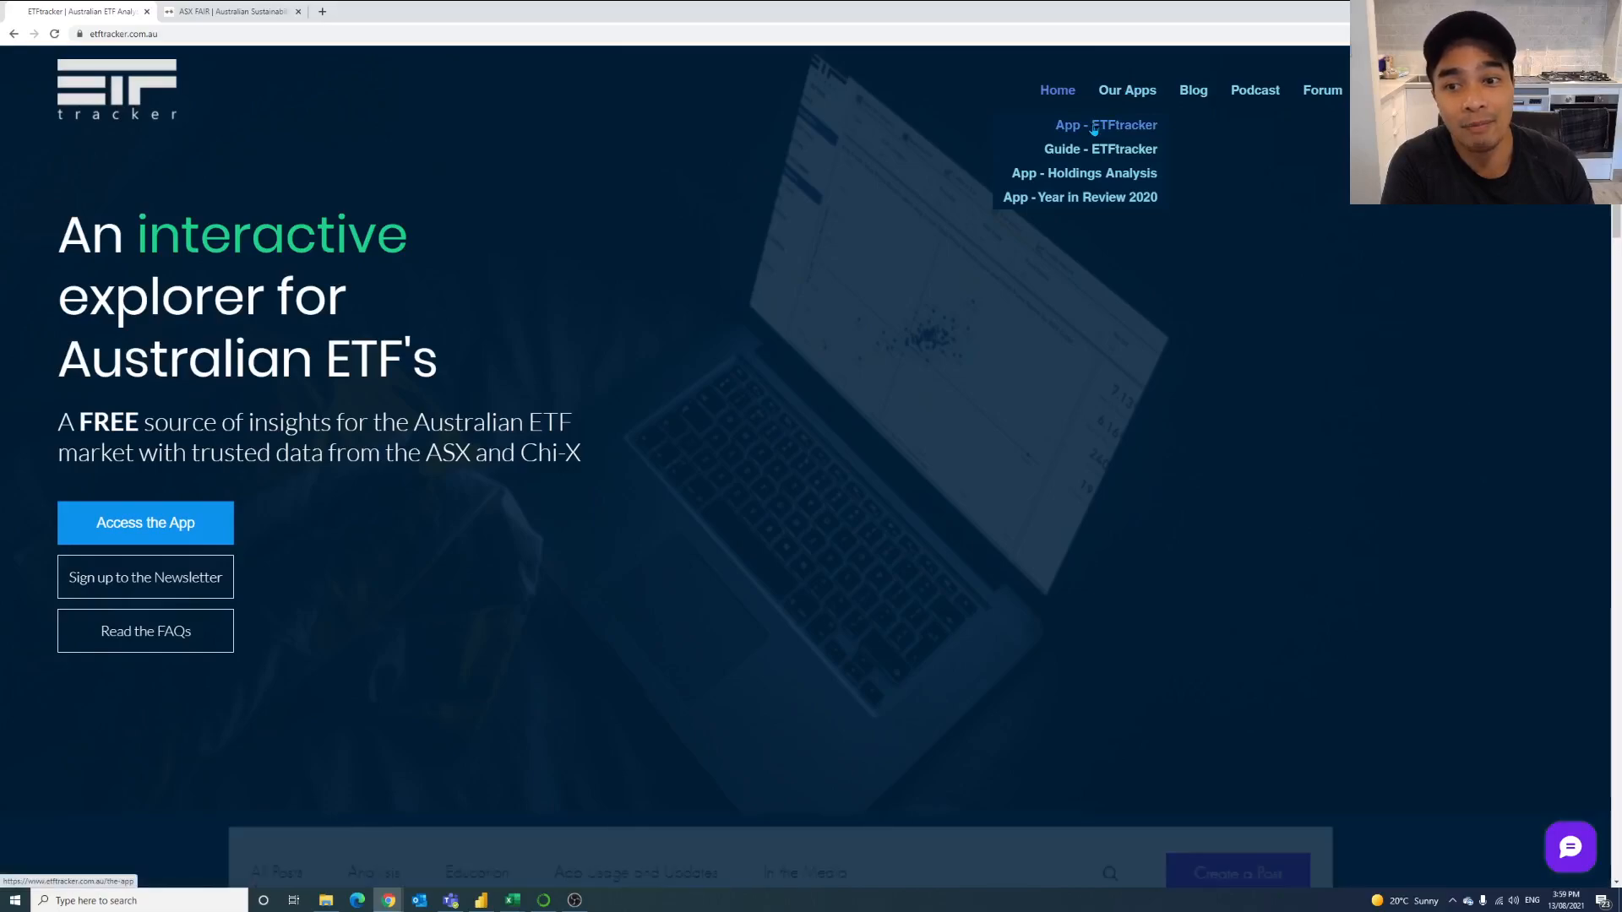
pyautogui.moveTo(1100, 148)
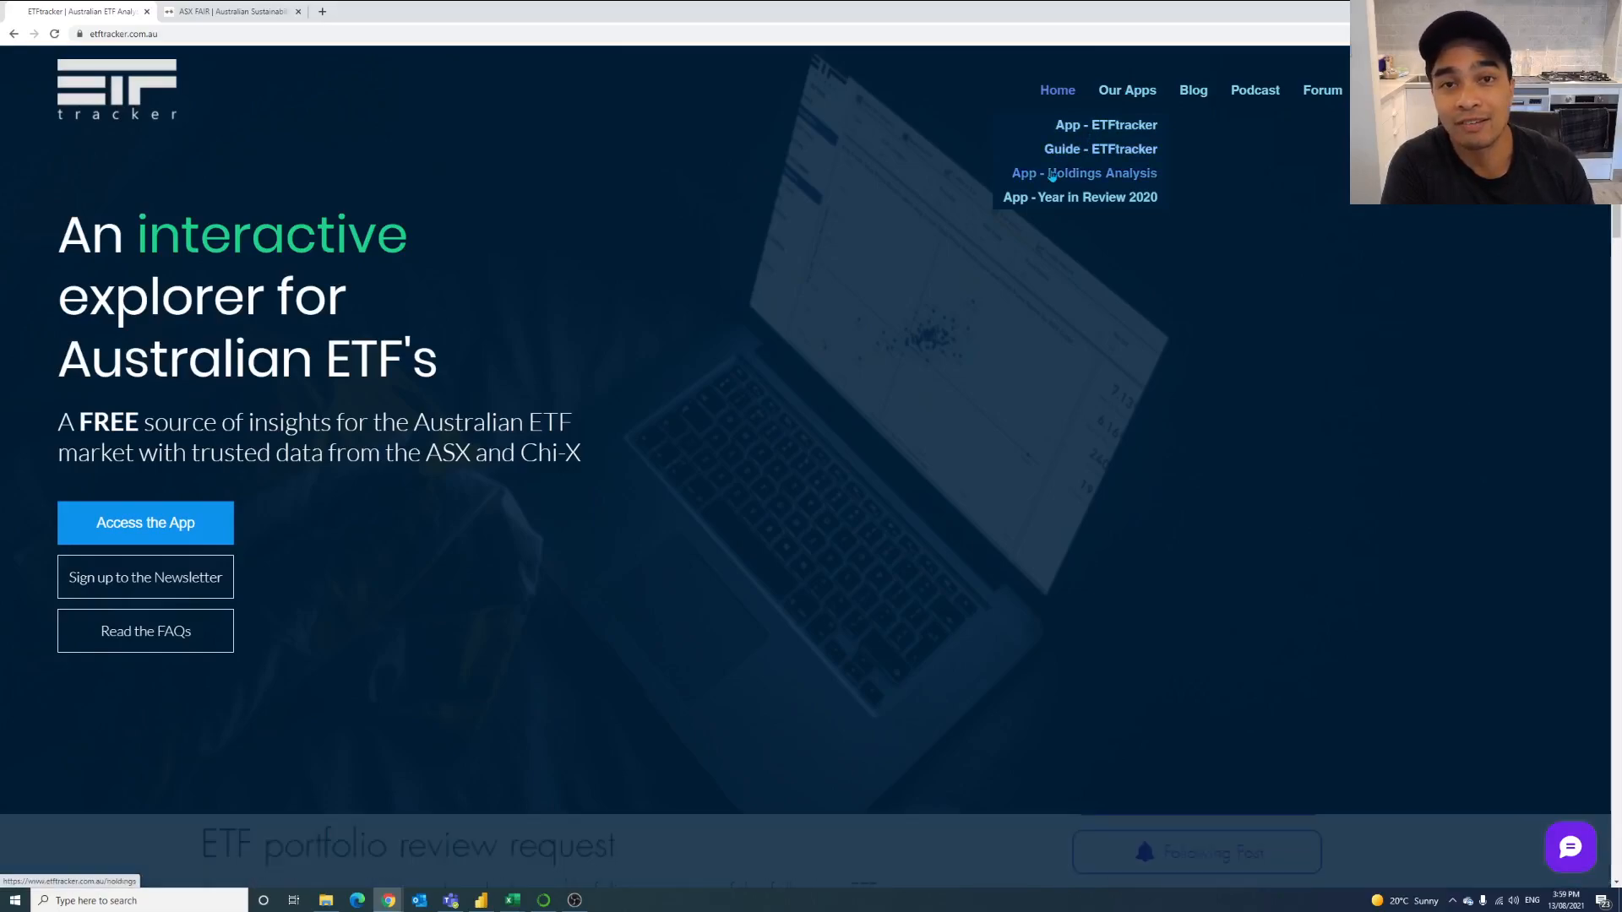
pyautogui.click(1083, 173)
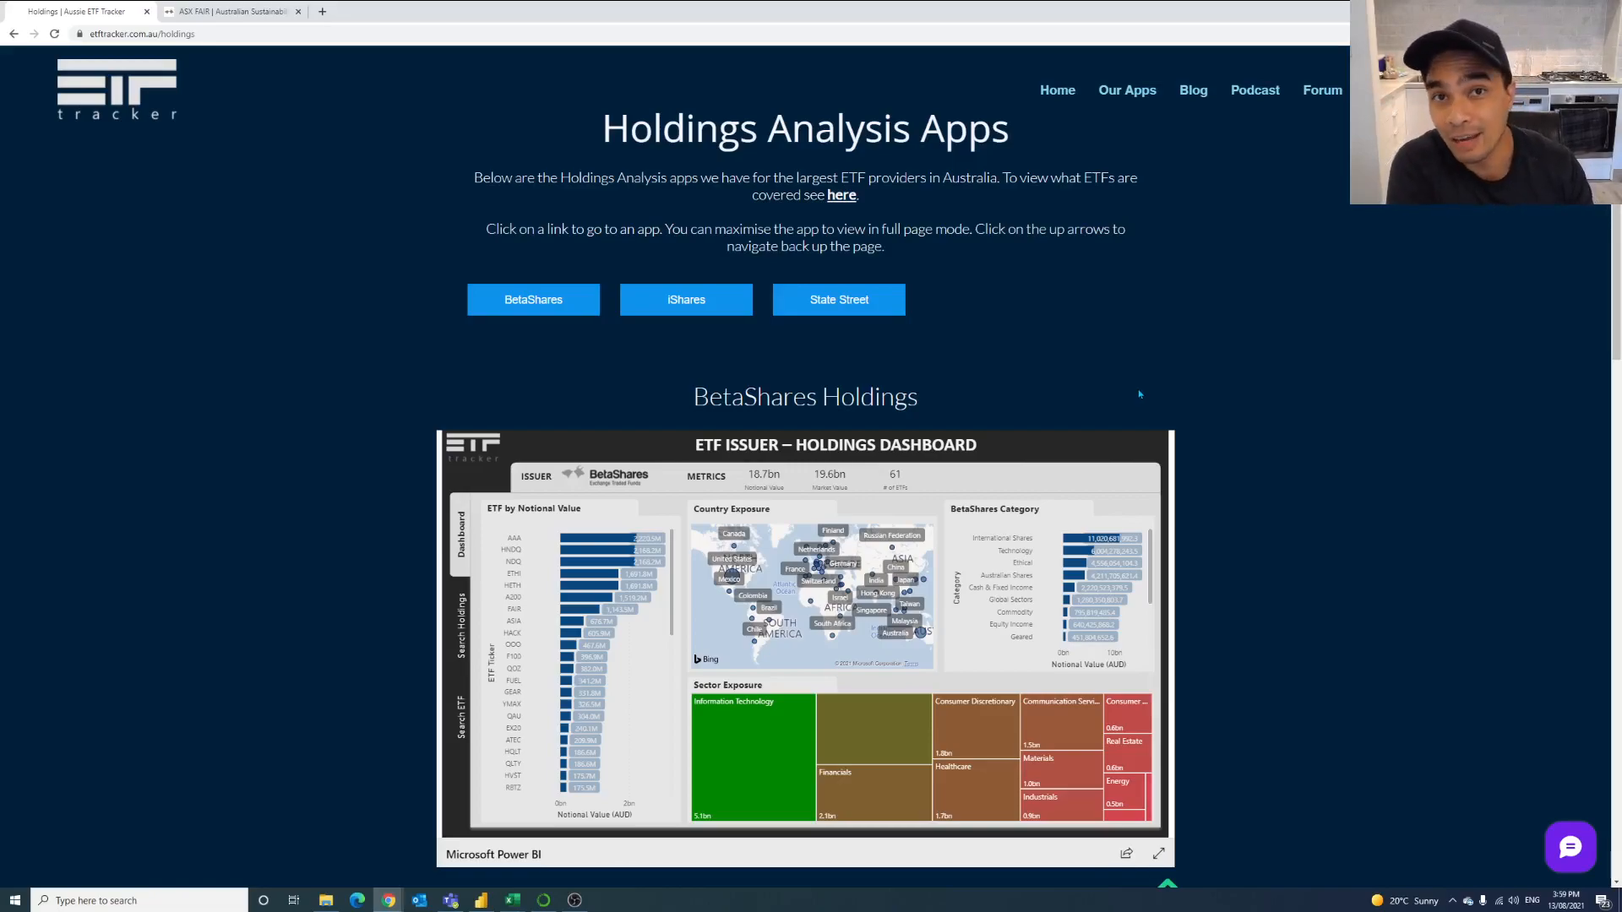
pyautogui.moveTo(617, 507)
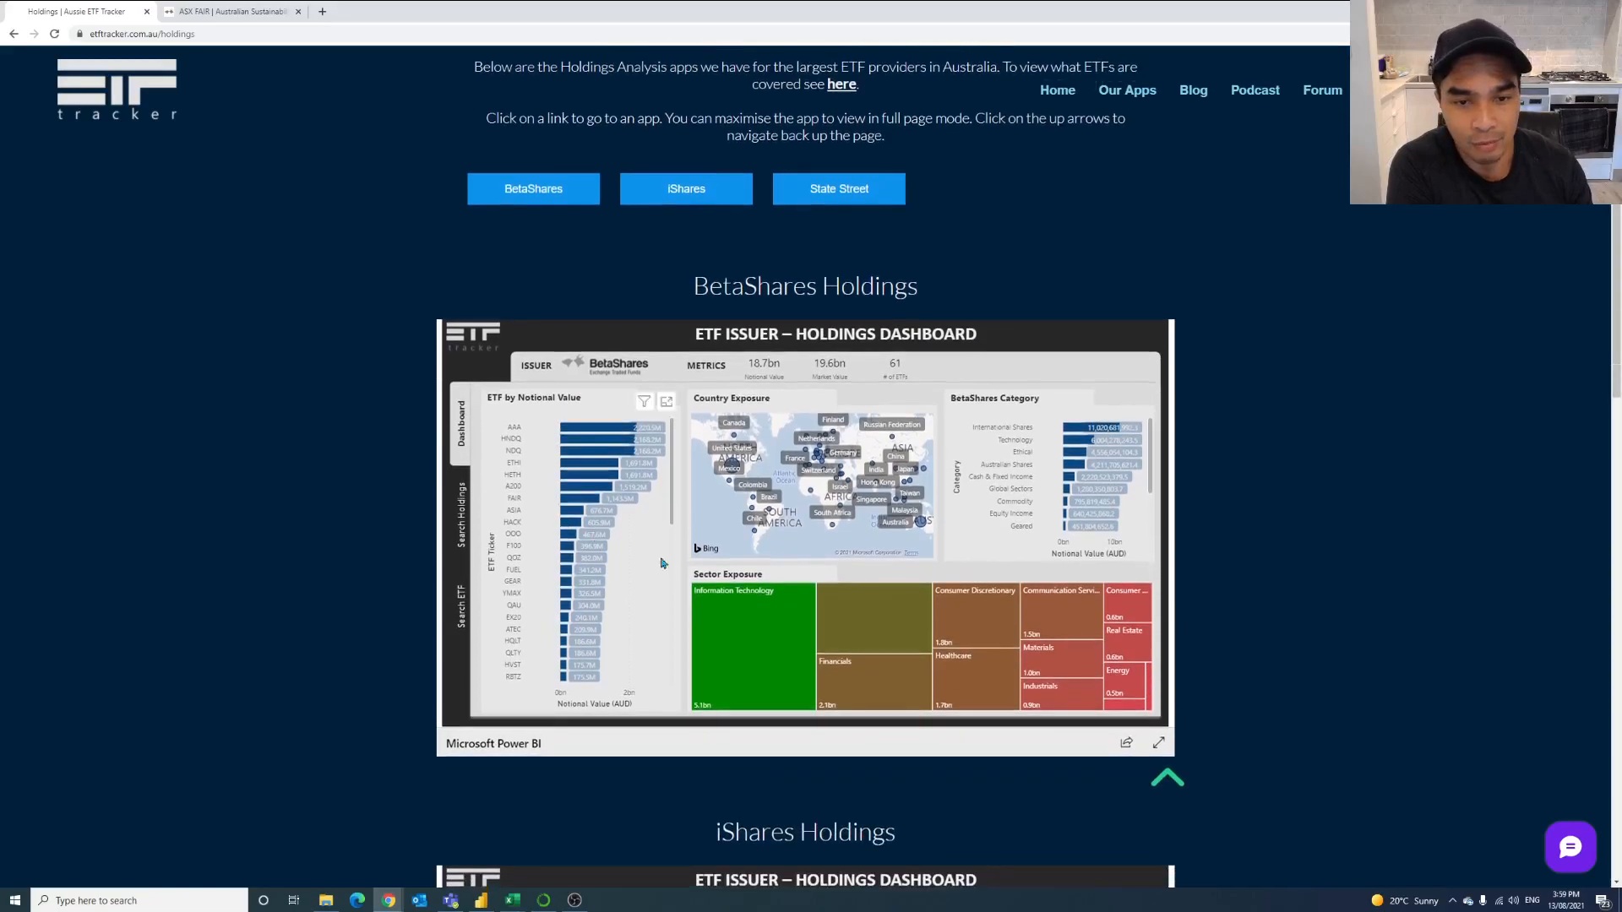
# Expand the embedded BetaShares report to full page and scroll the ETF list.
pyautogui.click(1160, 743)
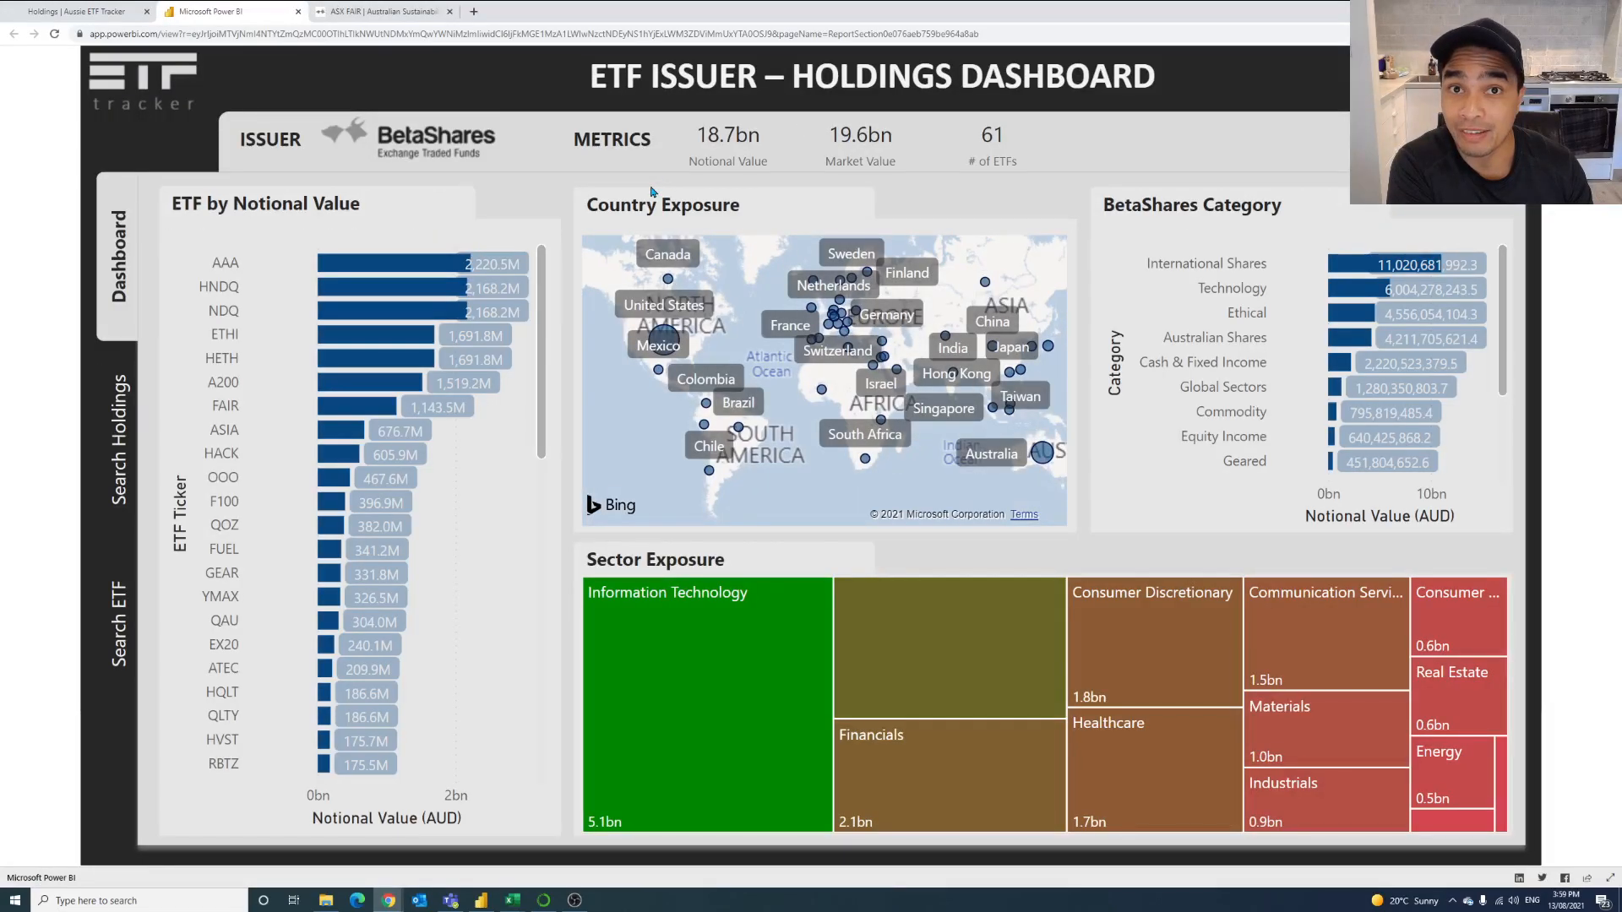
pyautogui.scroll(-3)
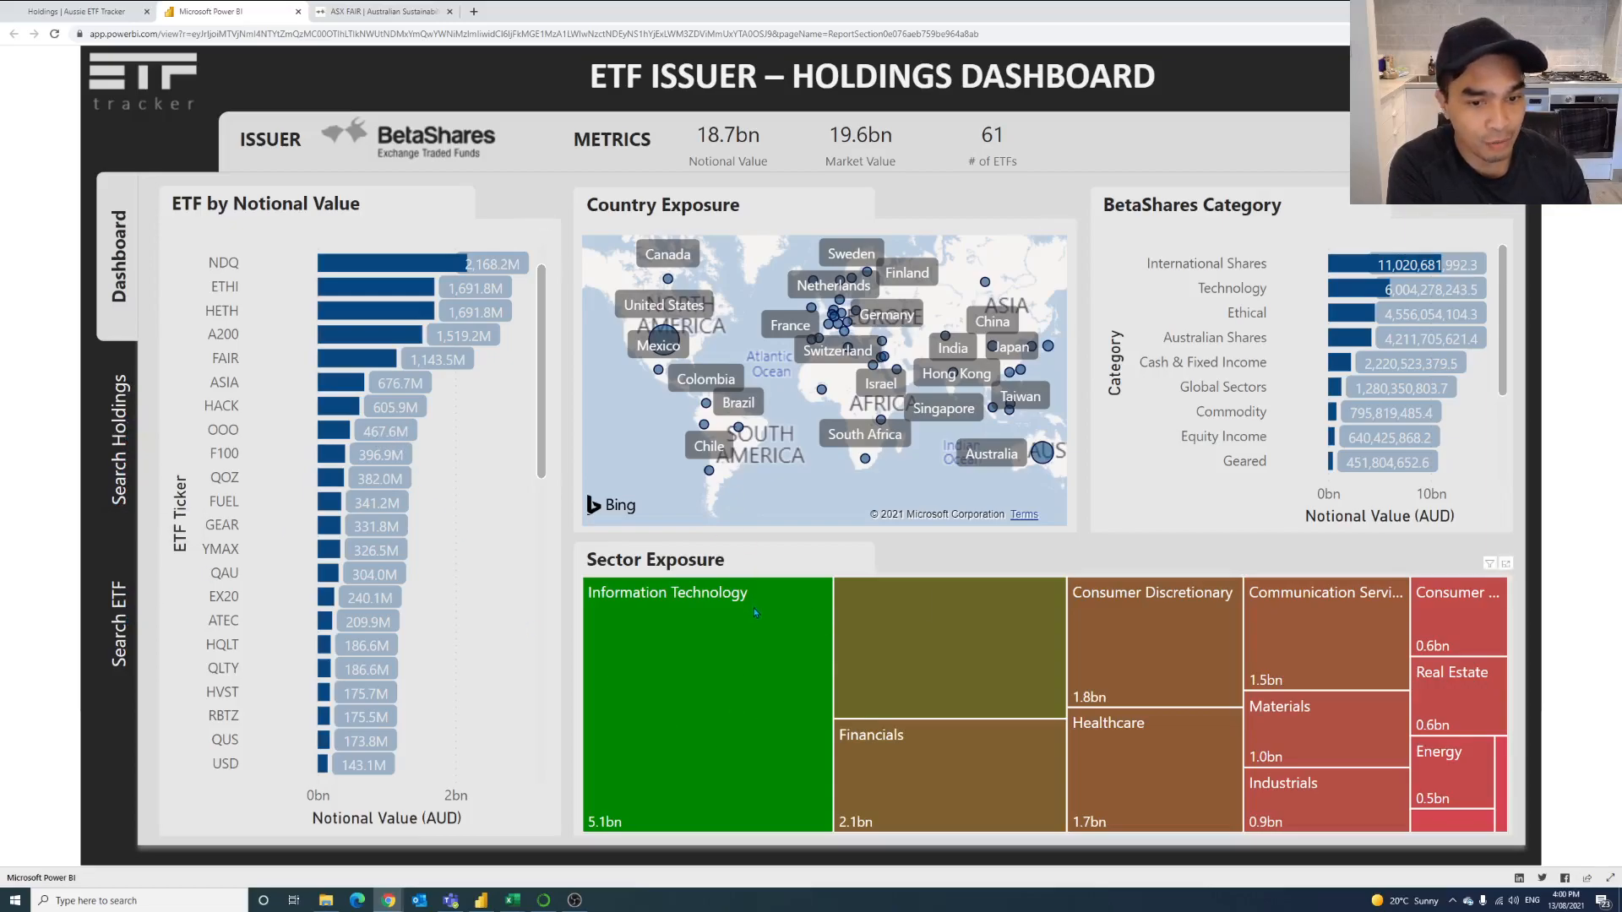
pyautogui.moveTo(844, 761)
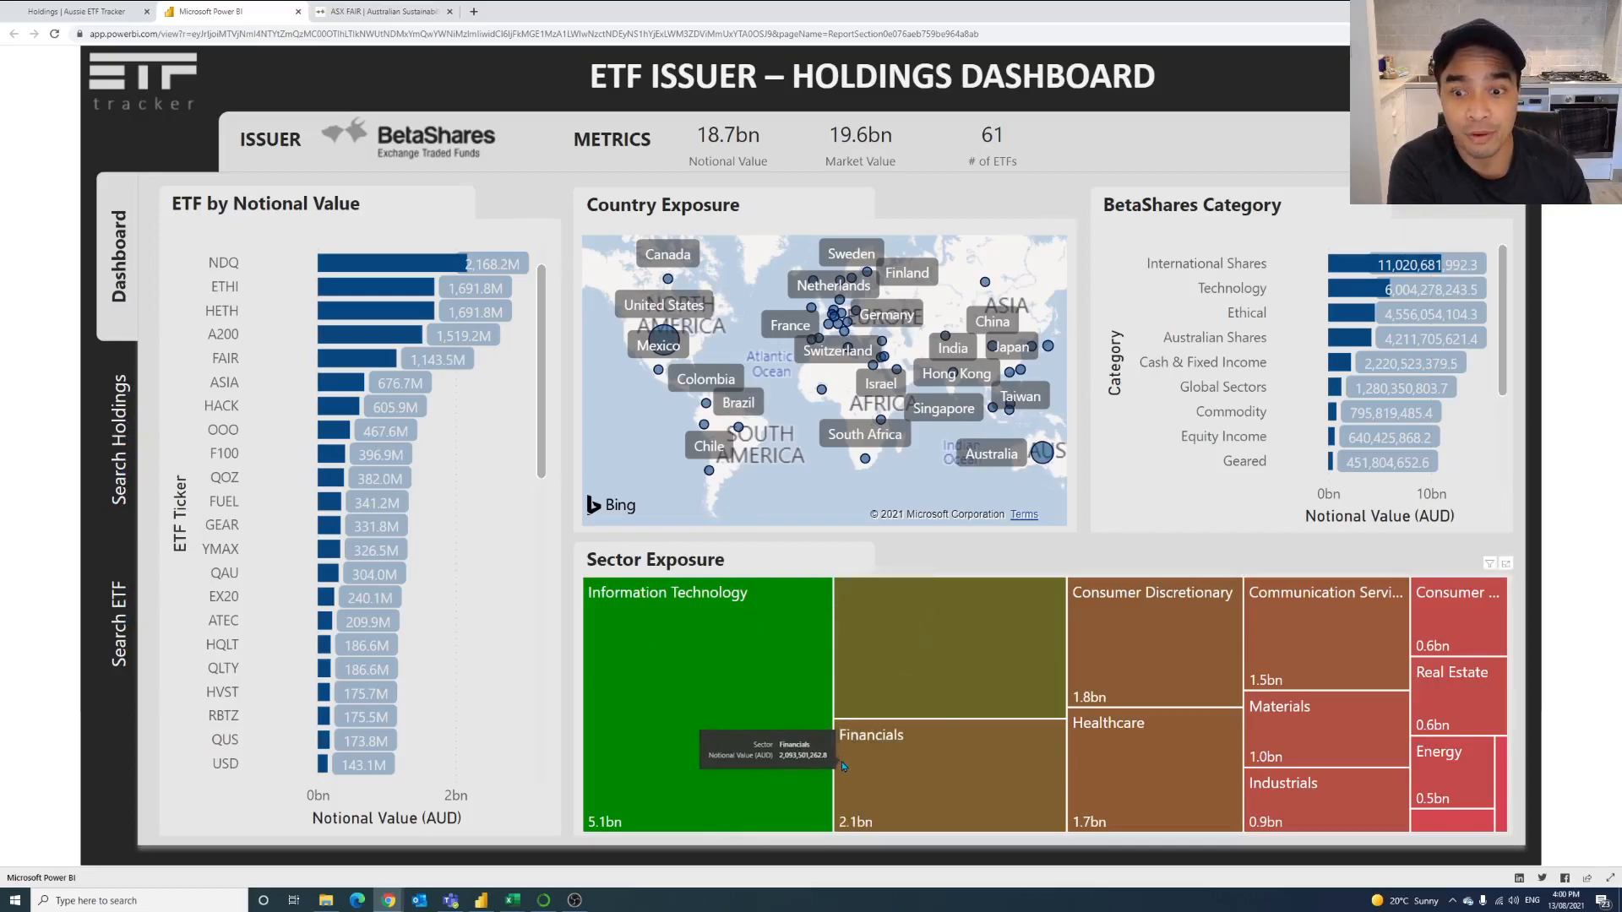
pyautogui.moveTo(921, 730)
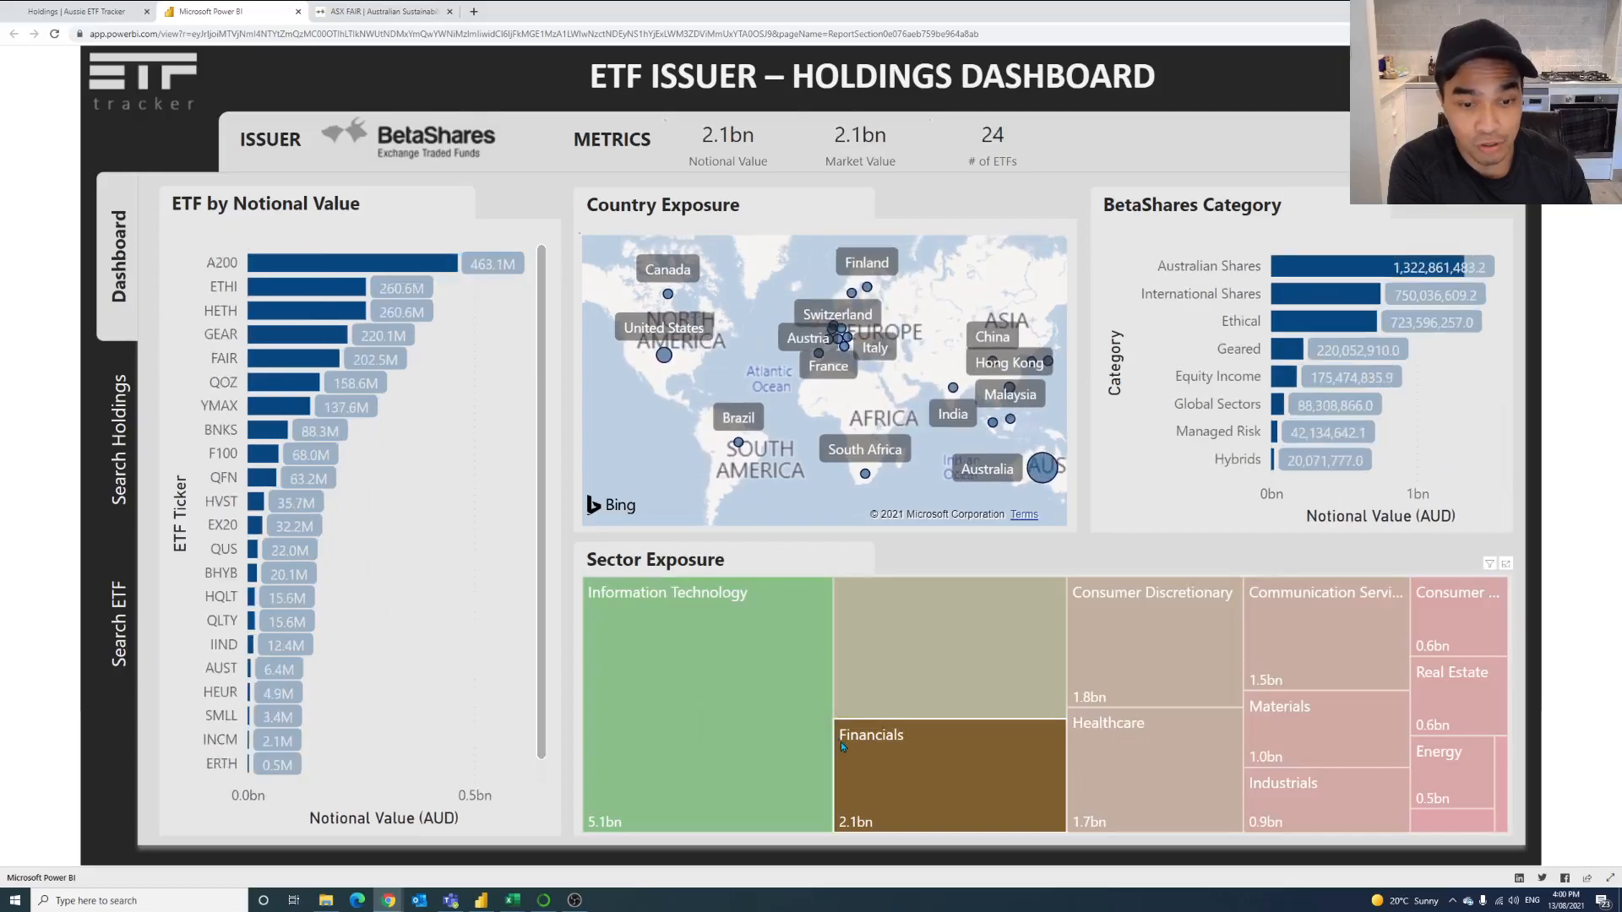
pyautogui.moveTo(735, 718)
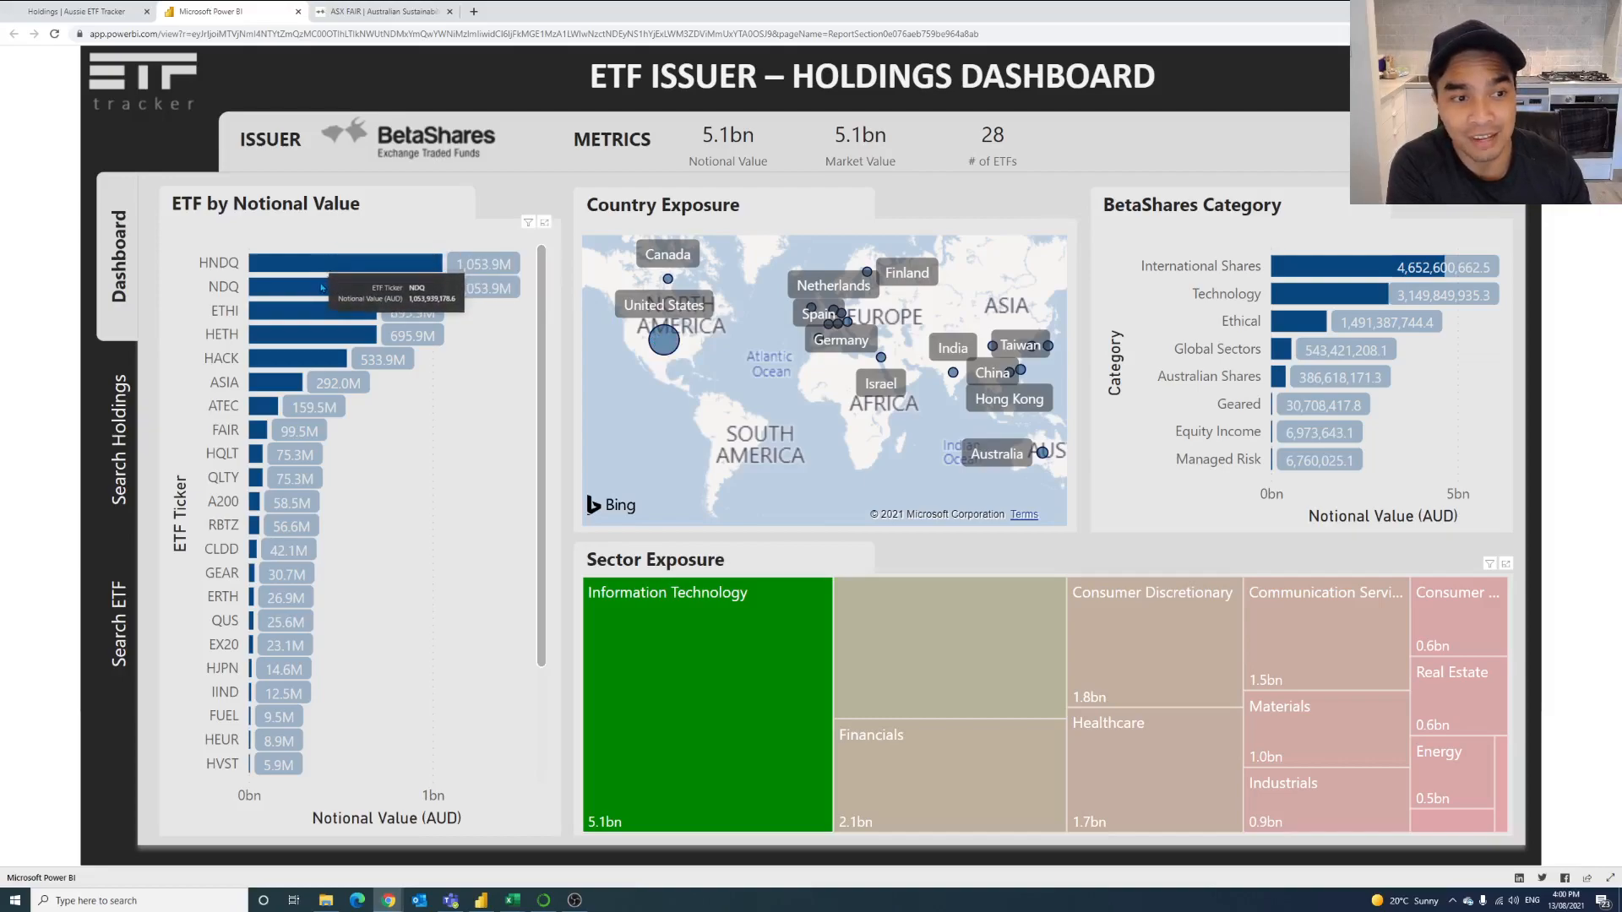
pyautogui.moveTo(713, 568)
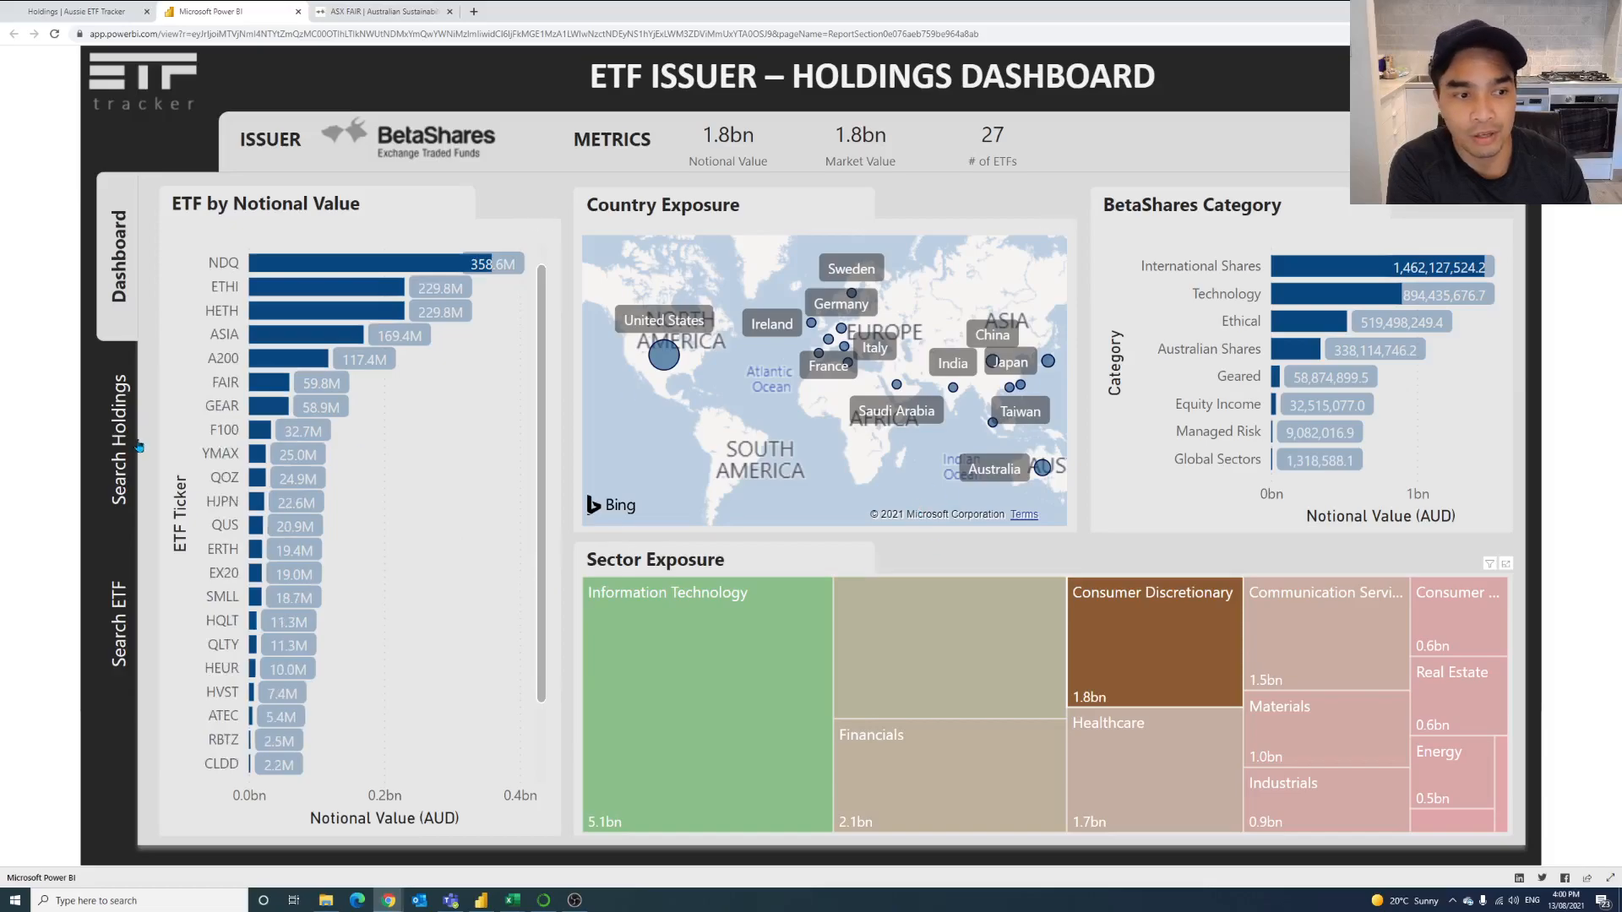
# On the Search ETF page, tick FAIR alongside ETHI and review the holdings table.
pyautogui.click(117, 620)
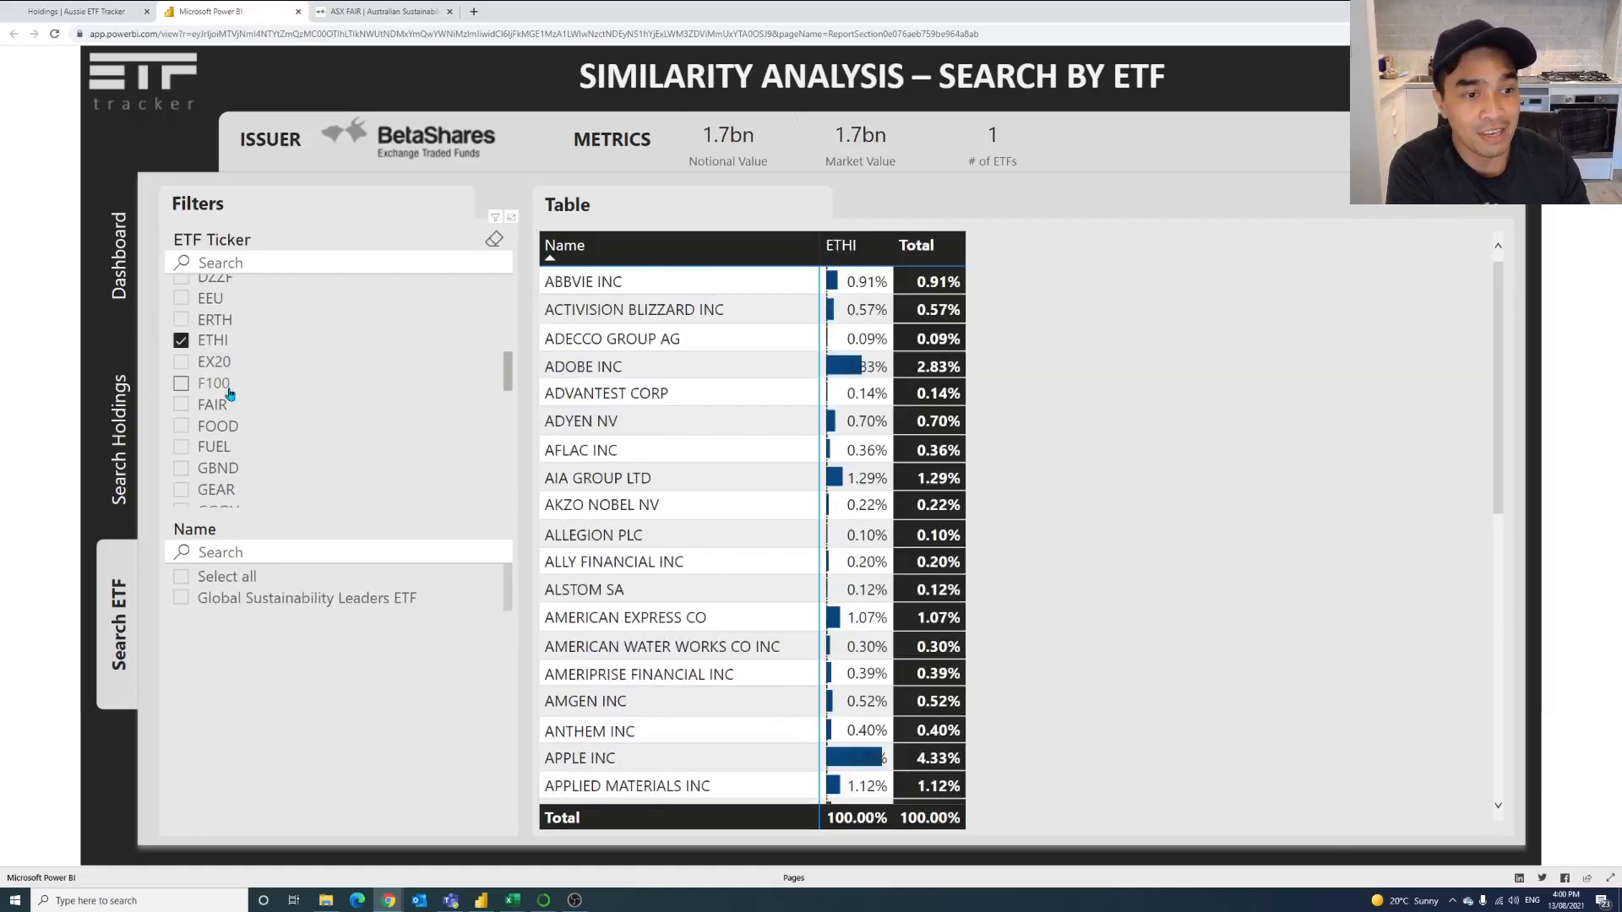
pyautogui.click(180, 404)
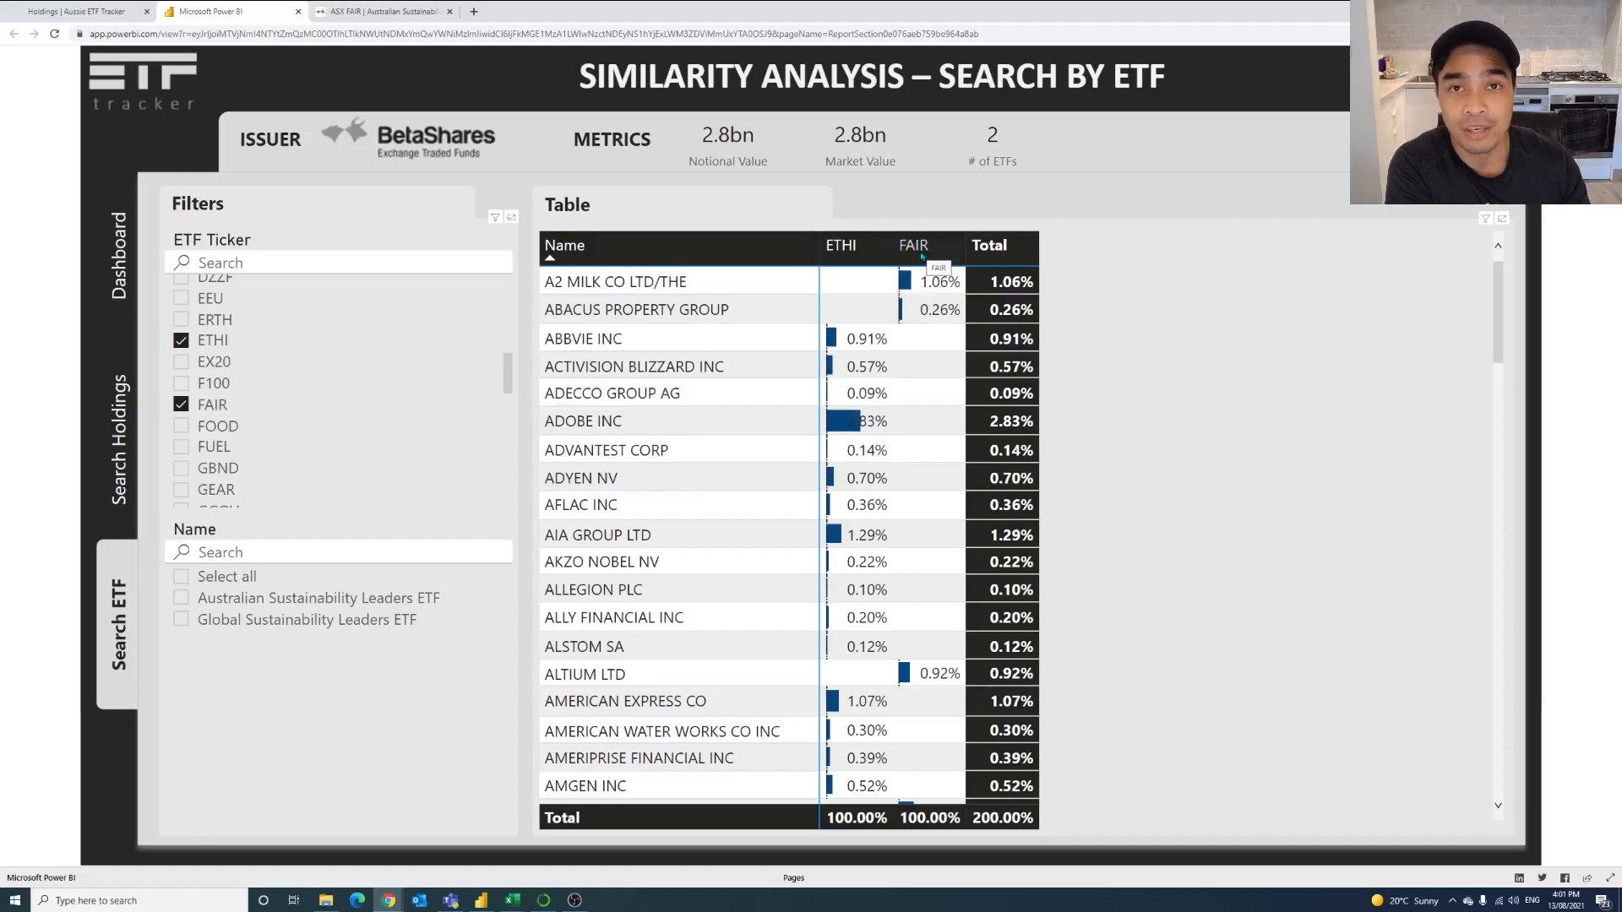
pyautogui.moveTo(923, 359)
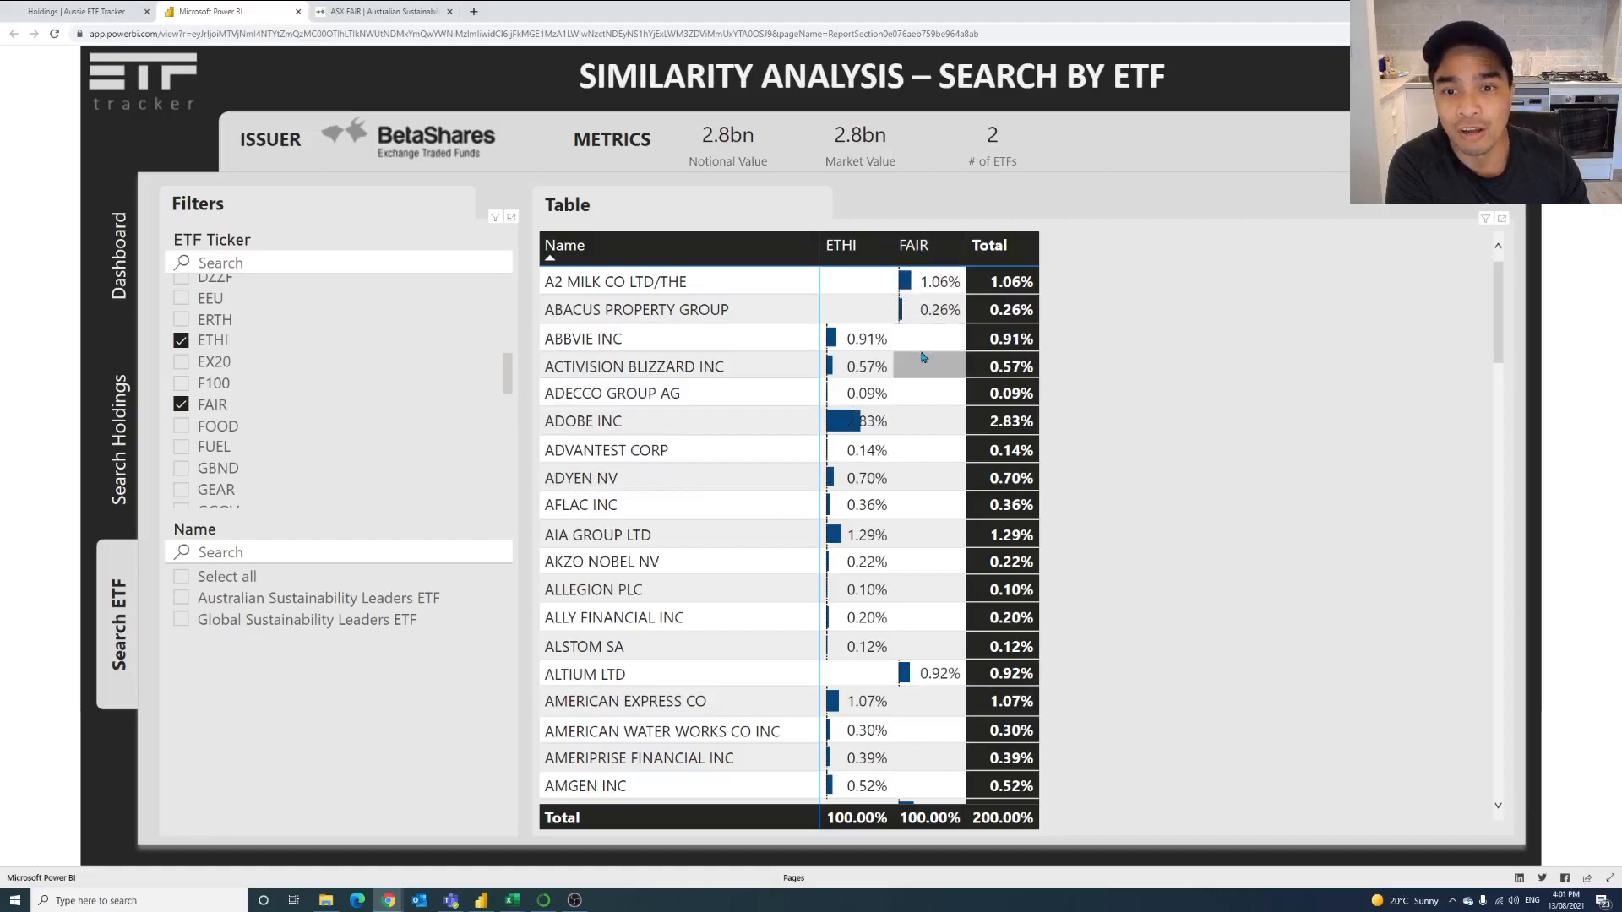
pyautogui.scroll(-3)
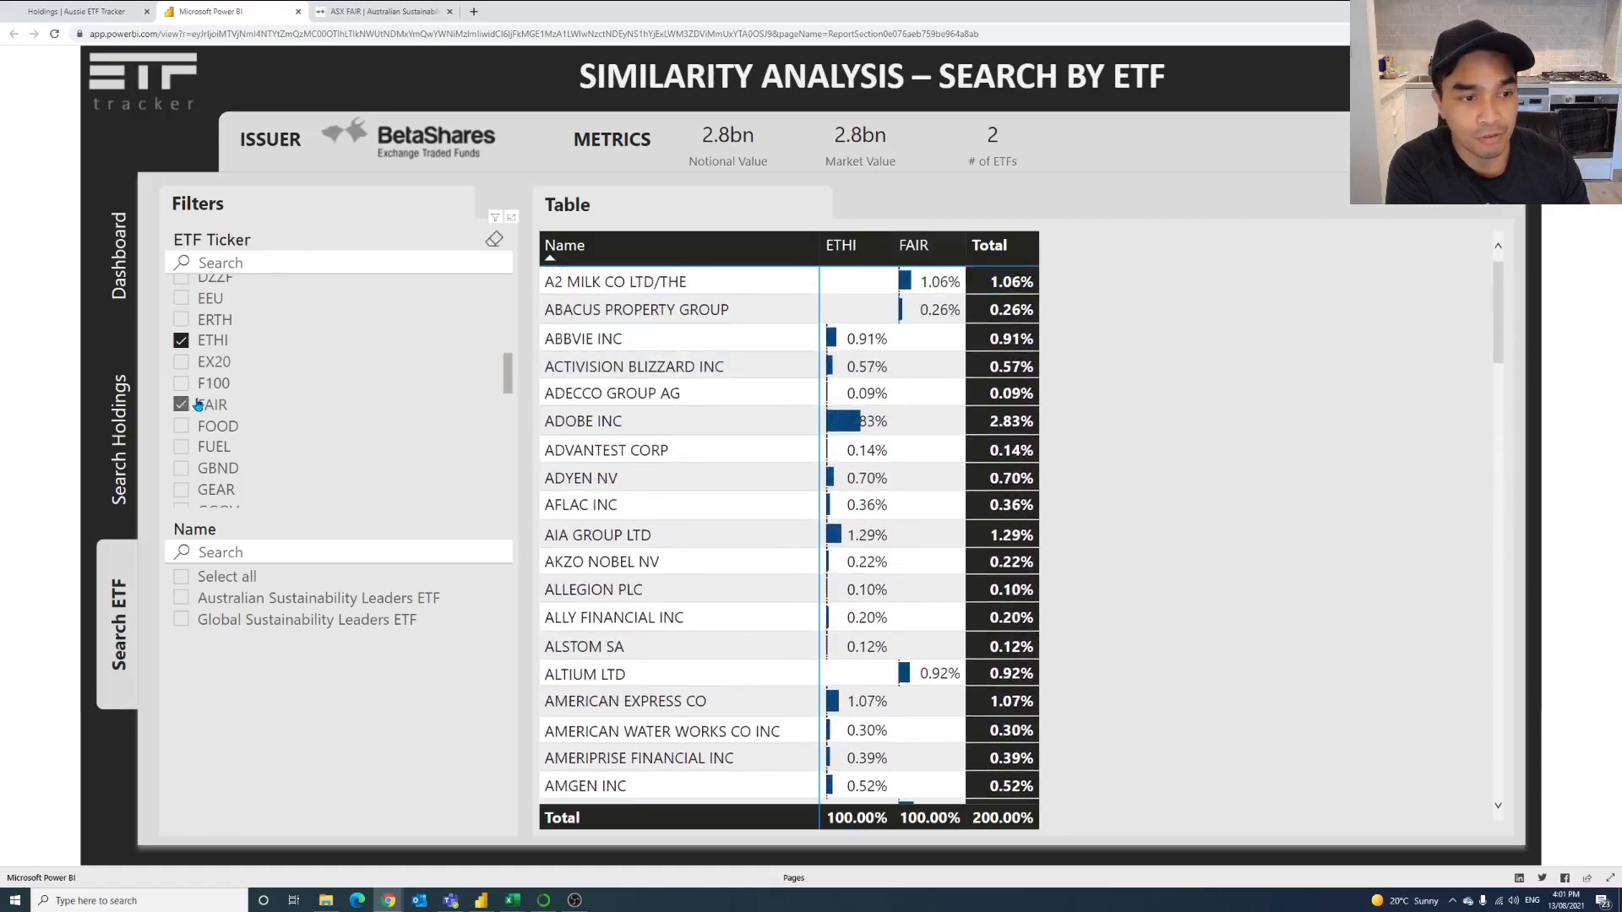
# Swap ETHI for A200 in the slicer and sort the table by Total weight descending.
pyautogui.click(181, 340)
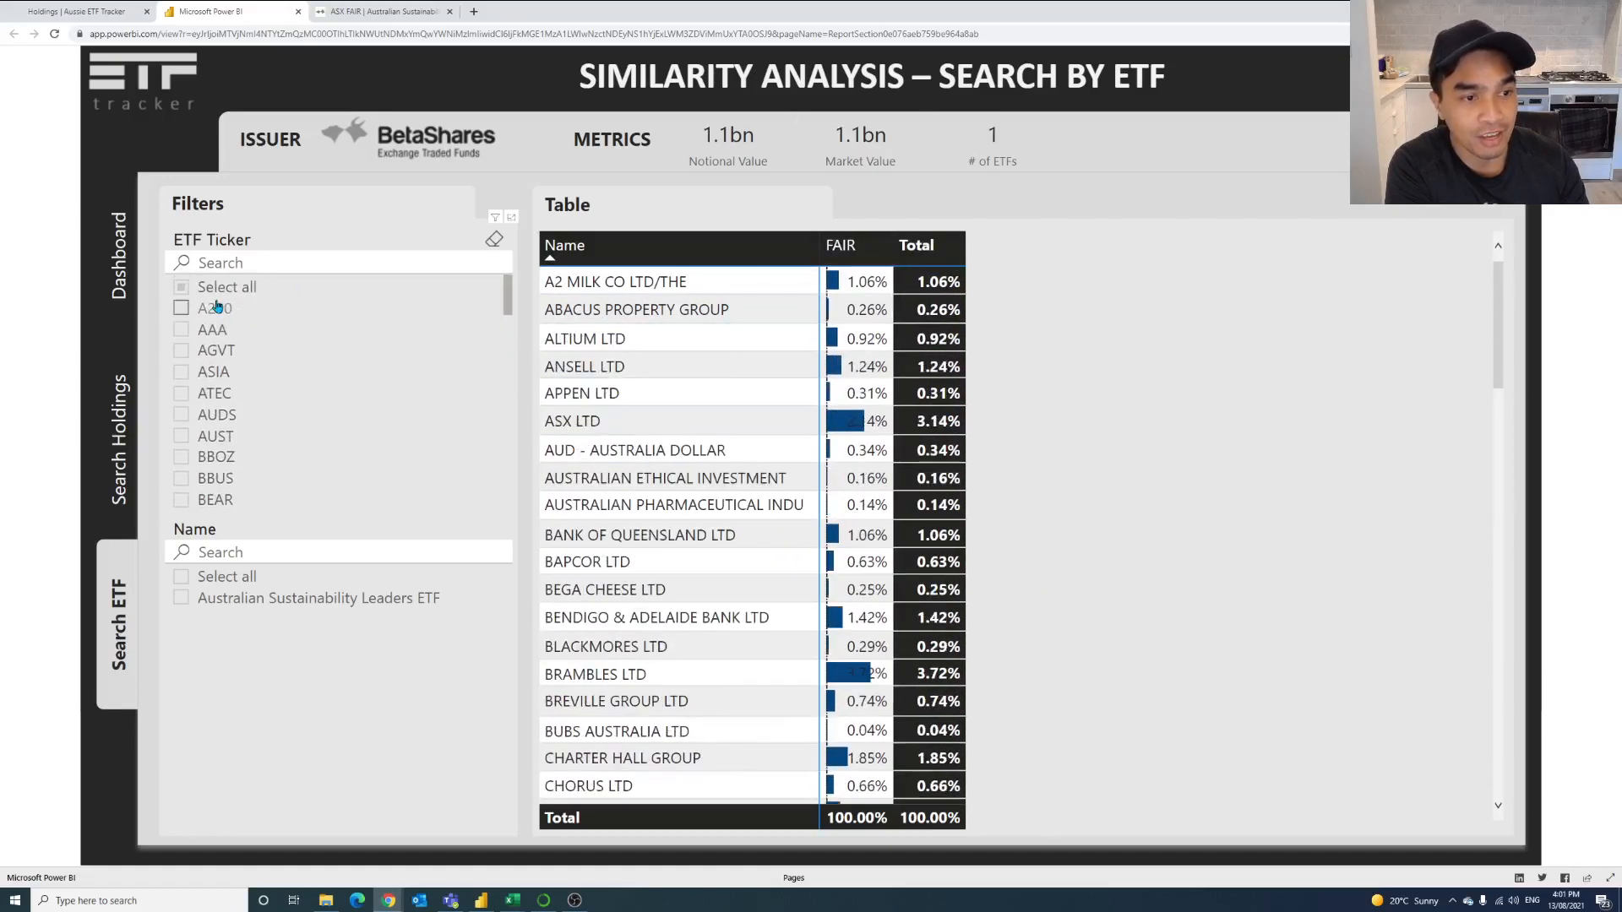
pyautogui.click(181, 307)
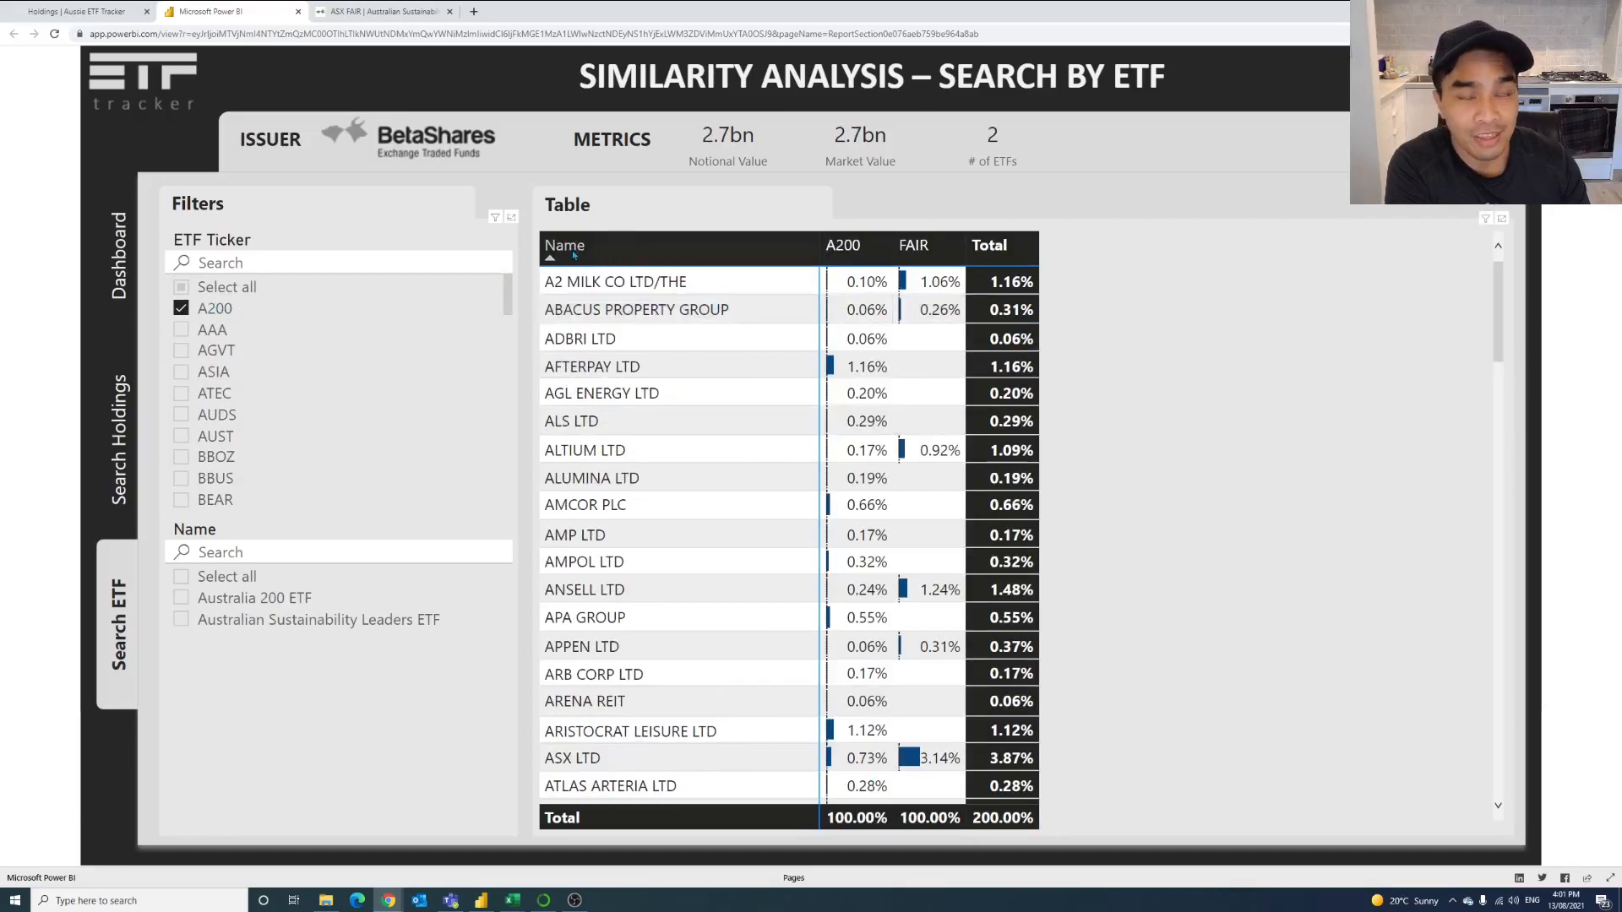
pyautogui.moveTo(566, 245)
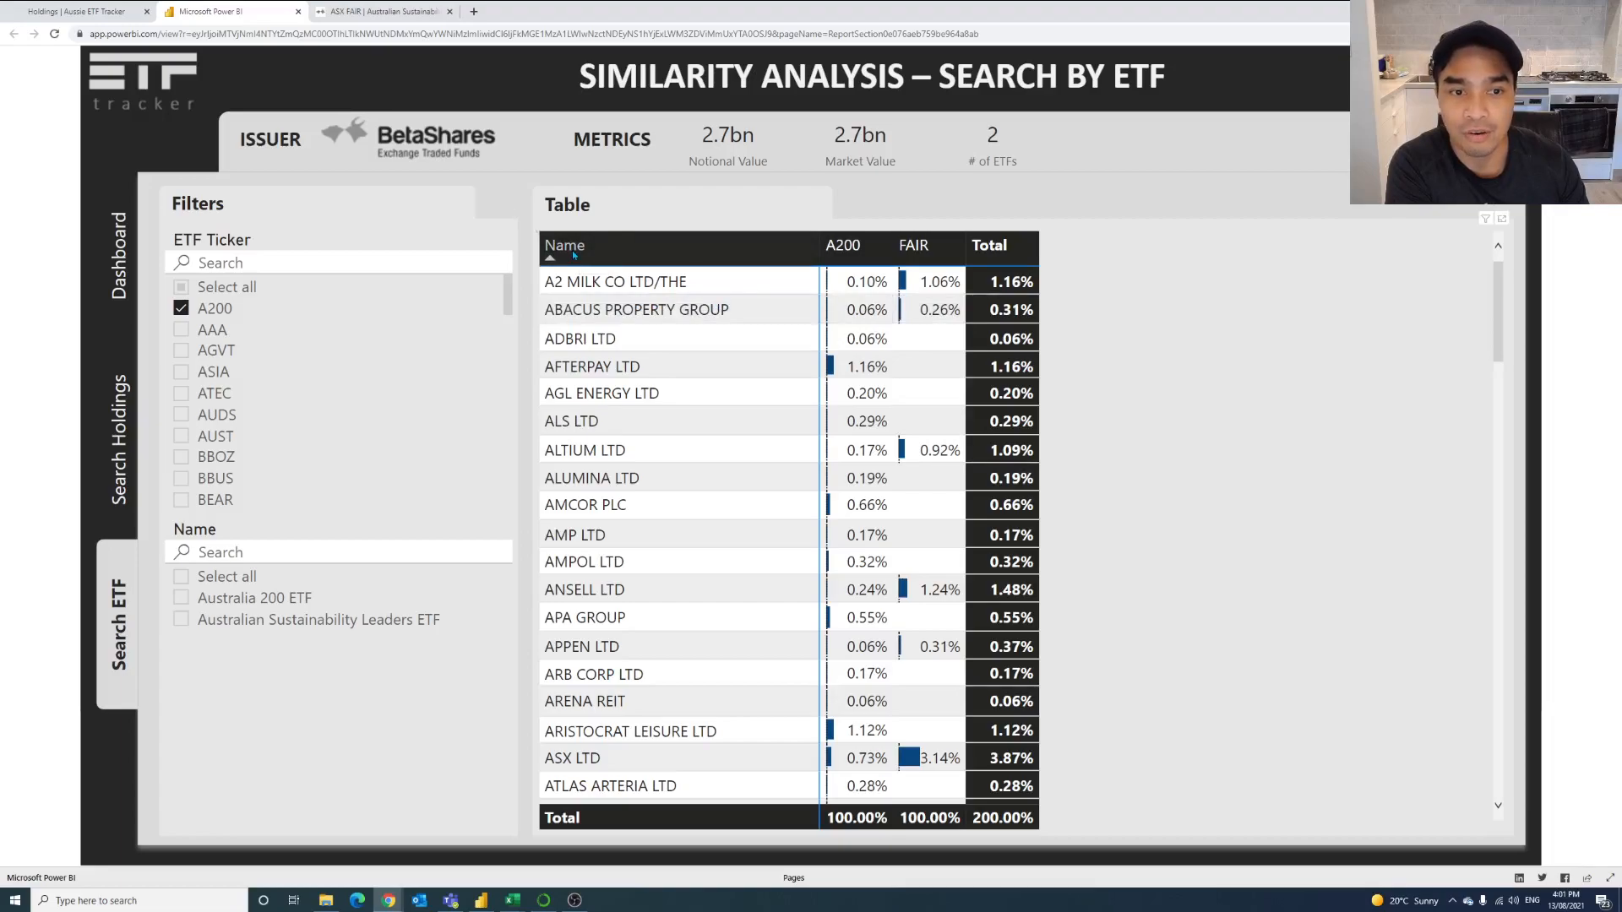
pyautogui.click(564, 245)
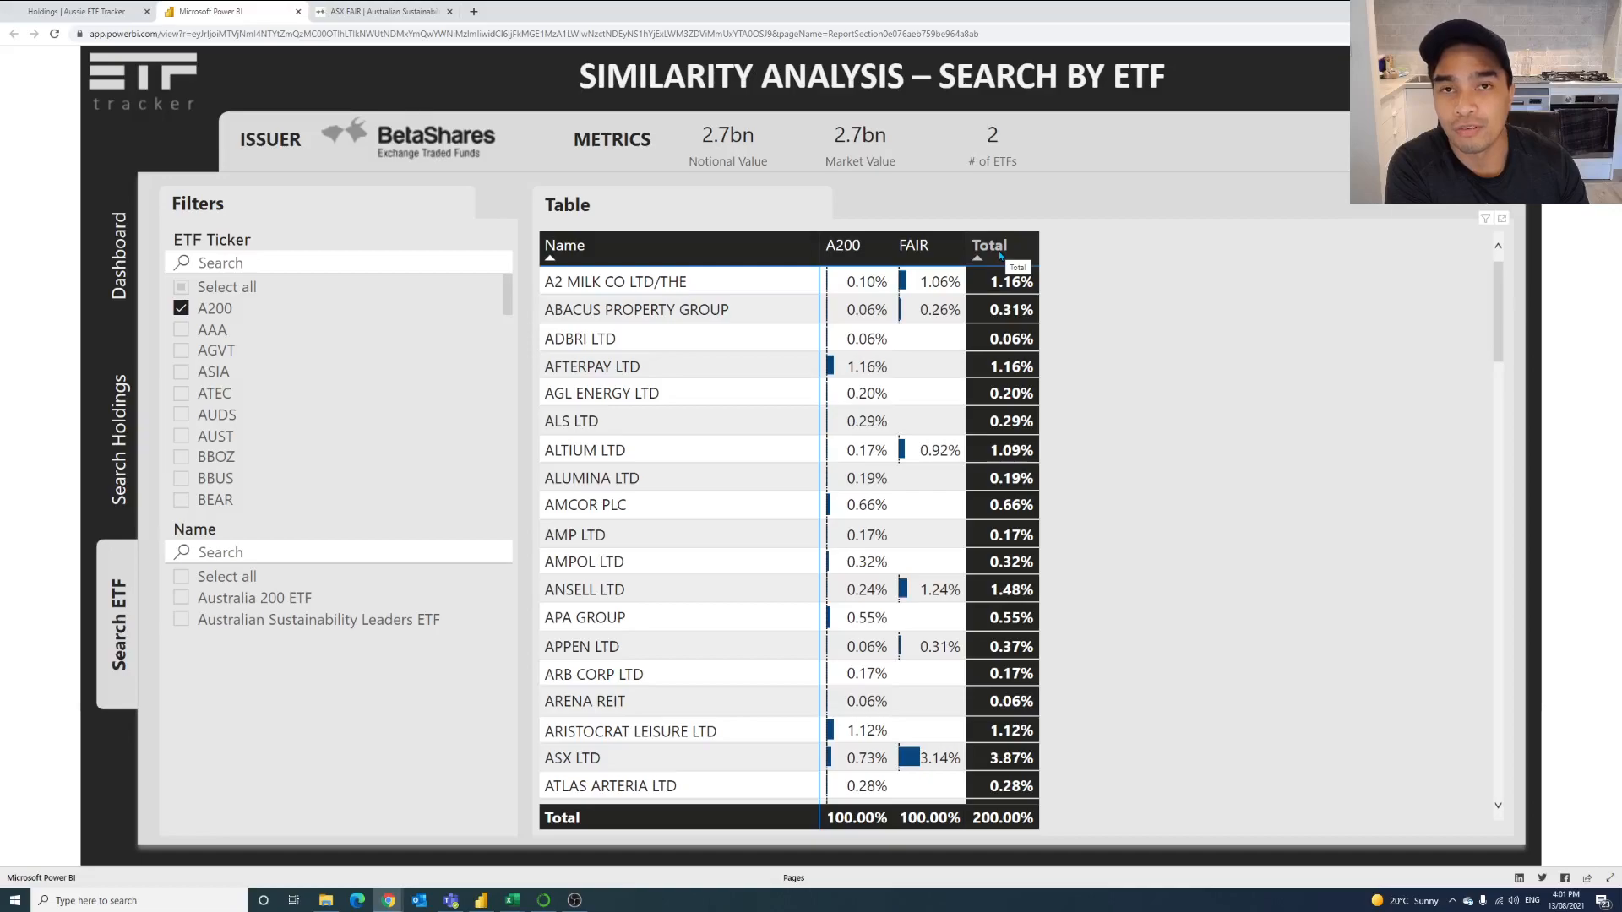
pyautogui.click(988, 246)
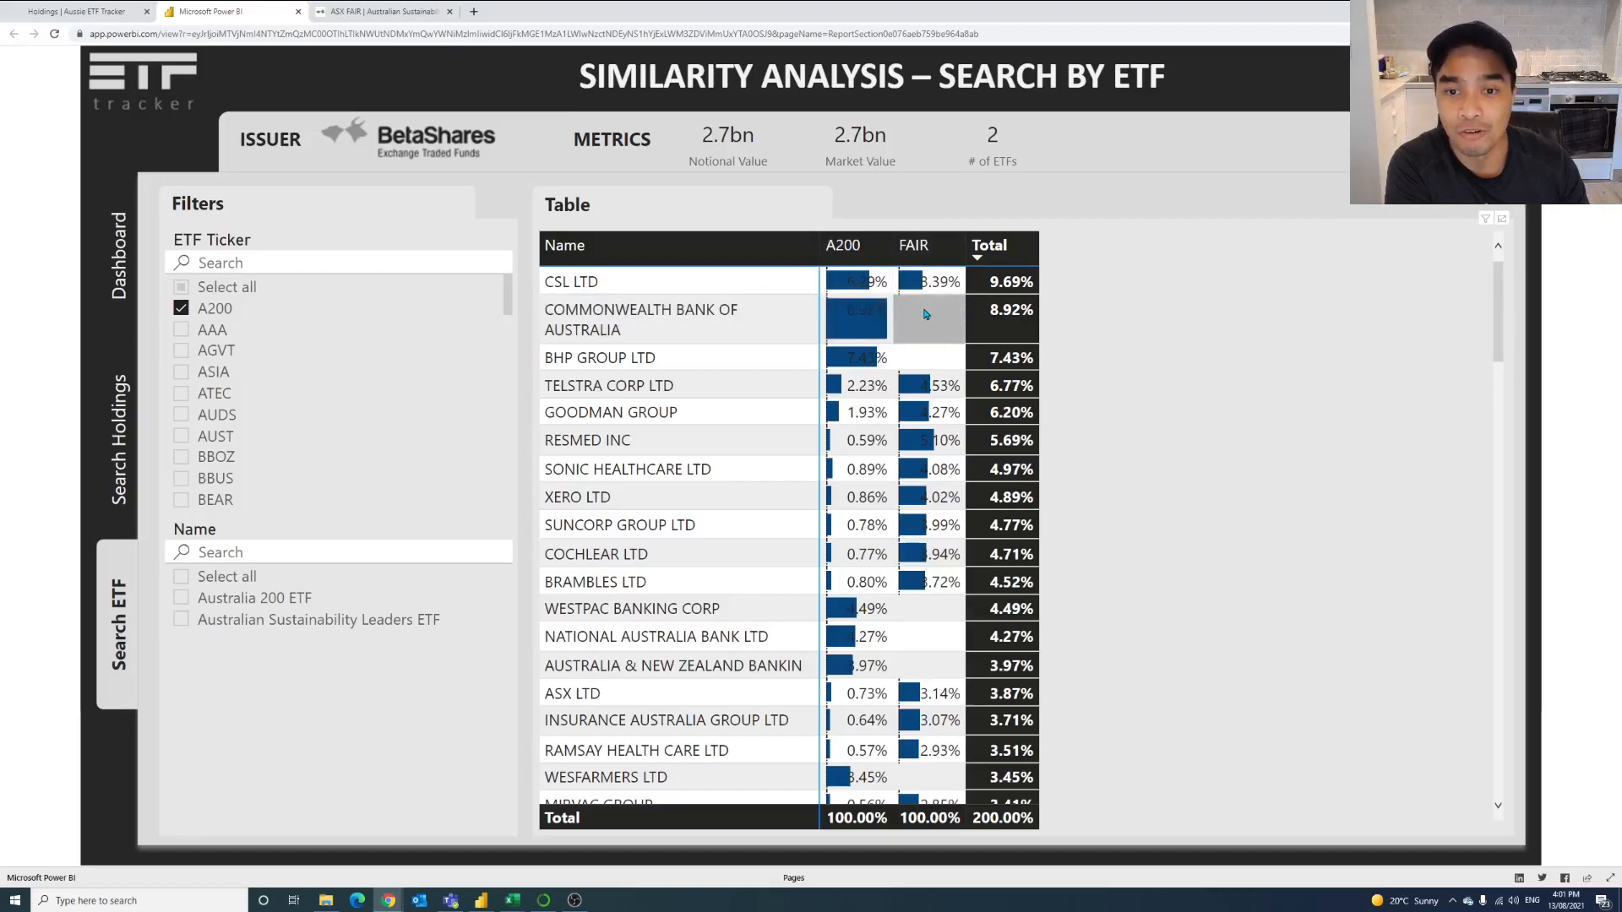
# Scroll through the ranked A200 and FAIR overlap rows.
pyautogui.scroll(-3)
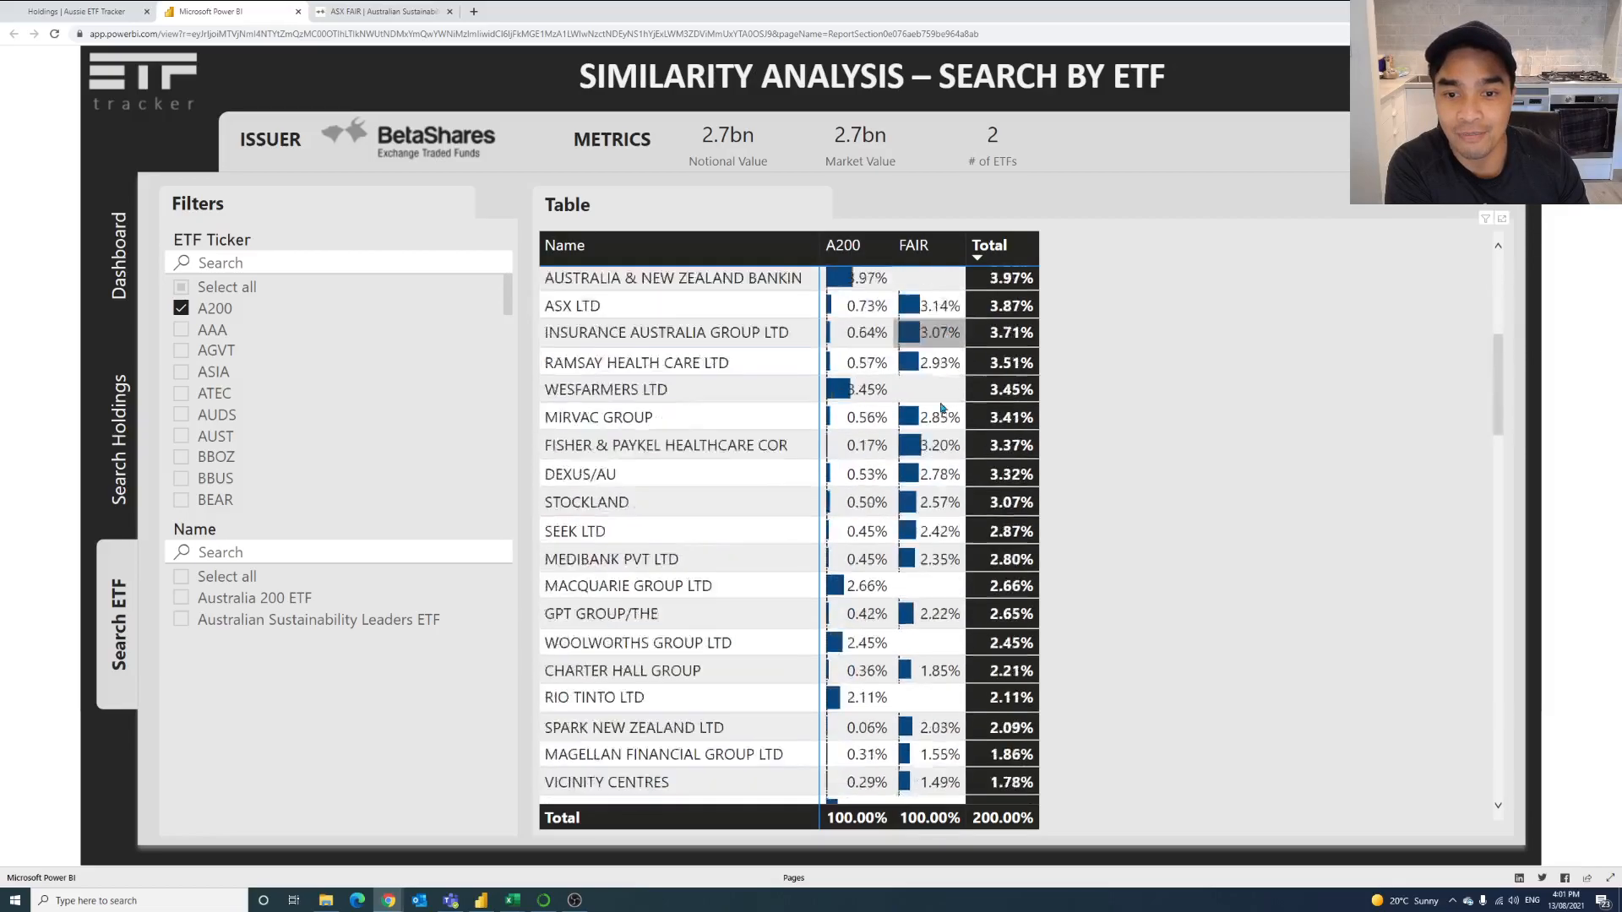
pyautogui.scroll(-3)
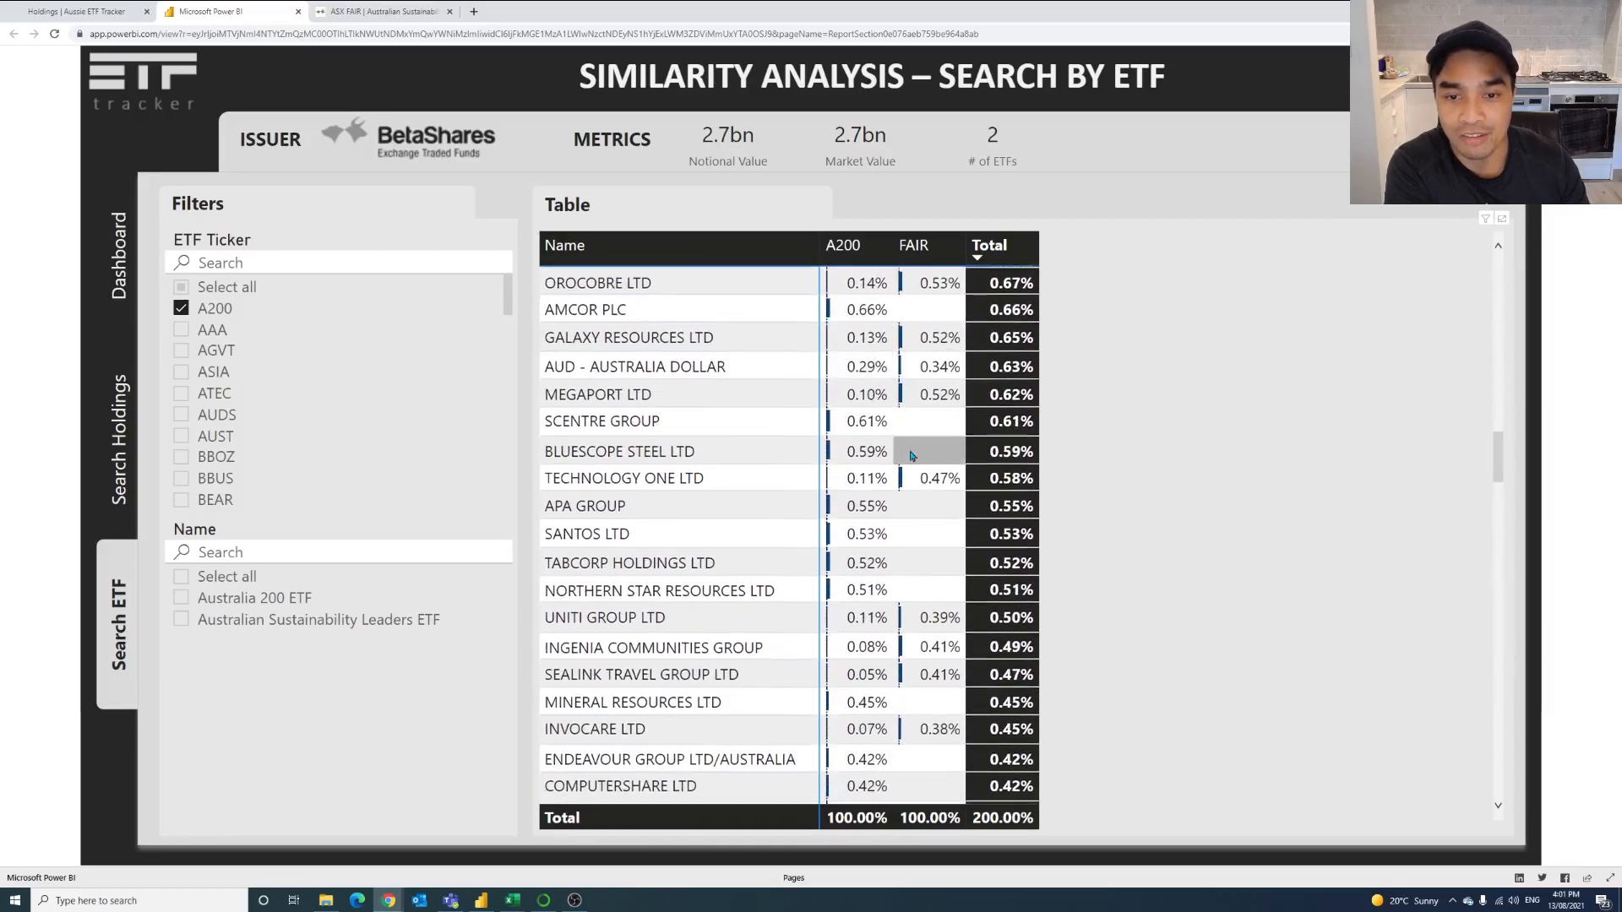
pyautogui.scroll(-3)
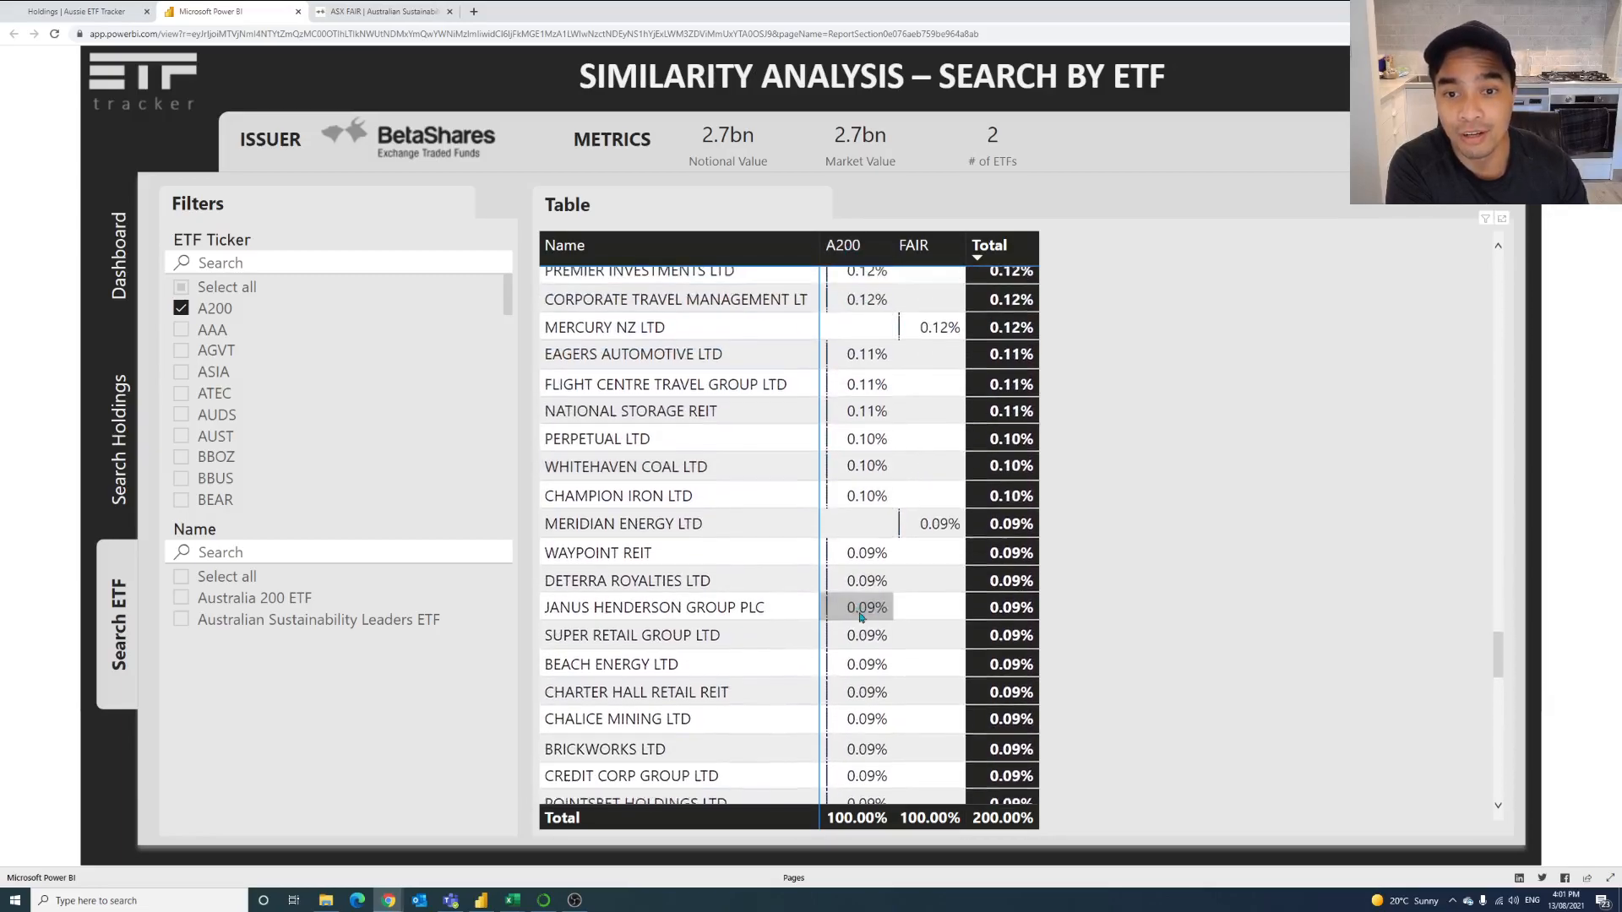
pyautogui.scroll(-3)
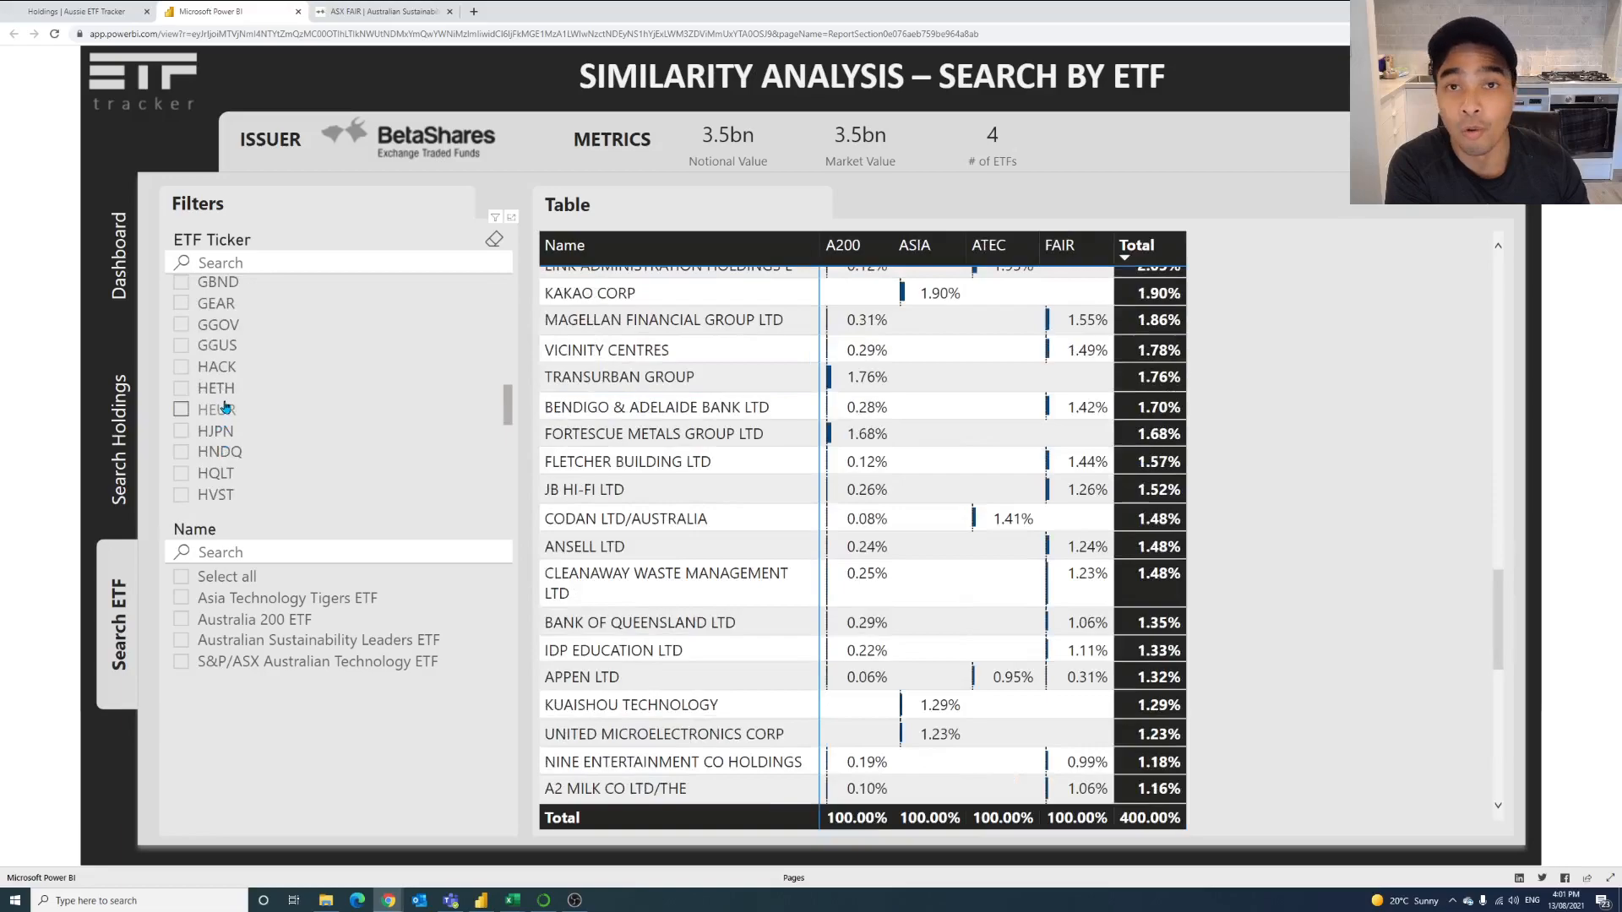
pyautogui.moveTo(216, 409)
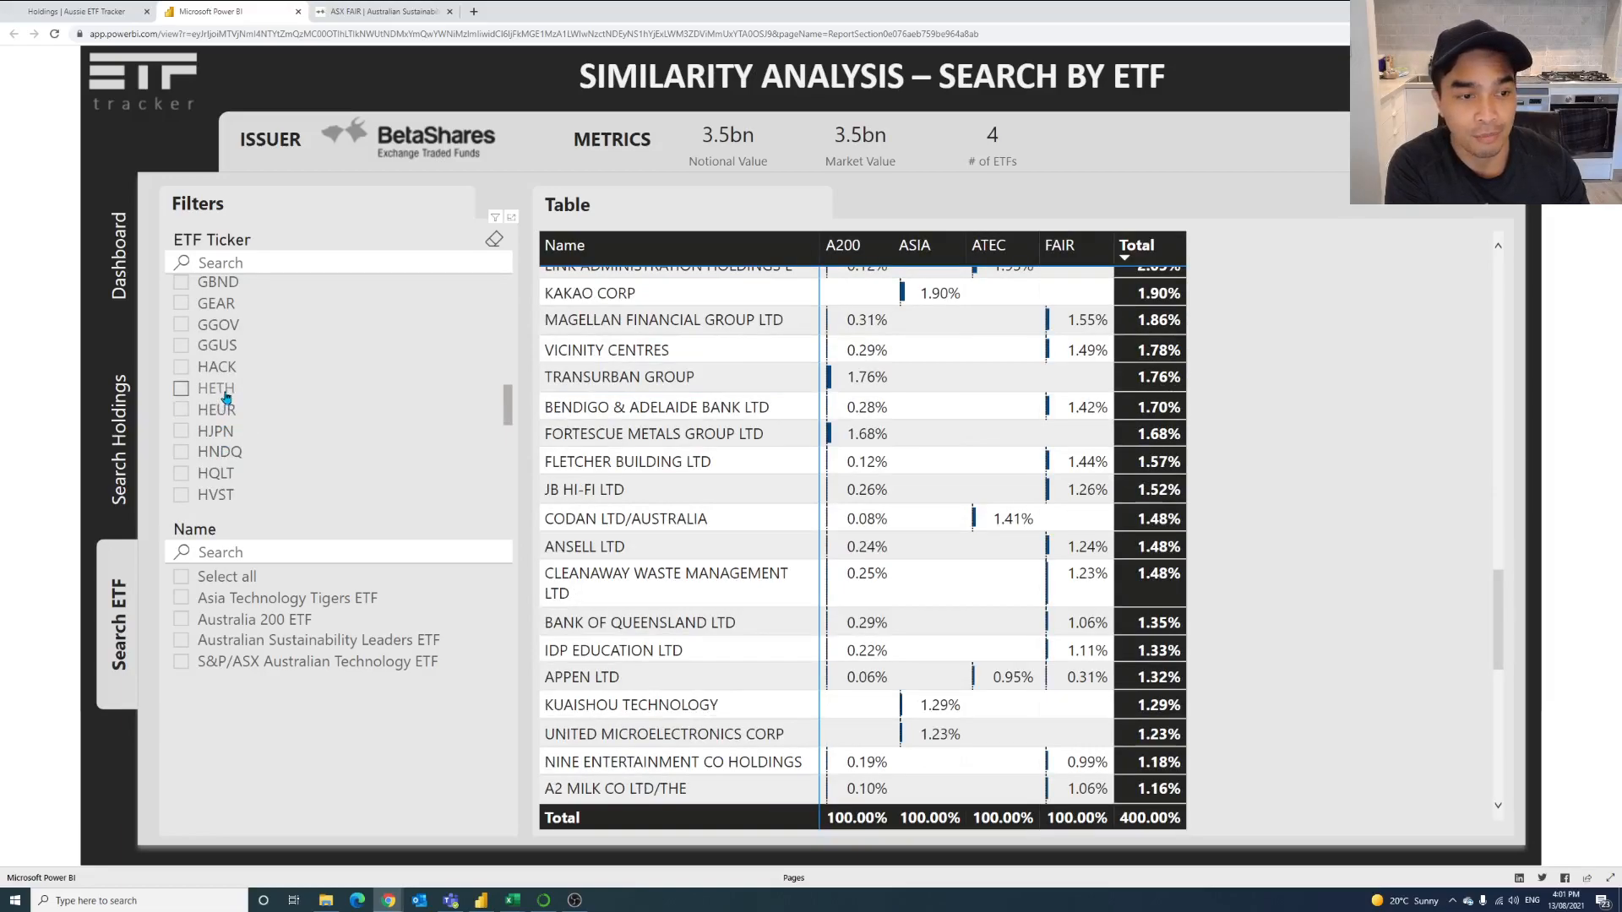
# Tick HETH in the slicer and leave the Total column sorted largest first.
pyautogui.click(181, 388)
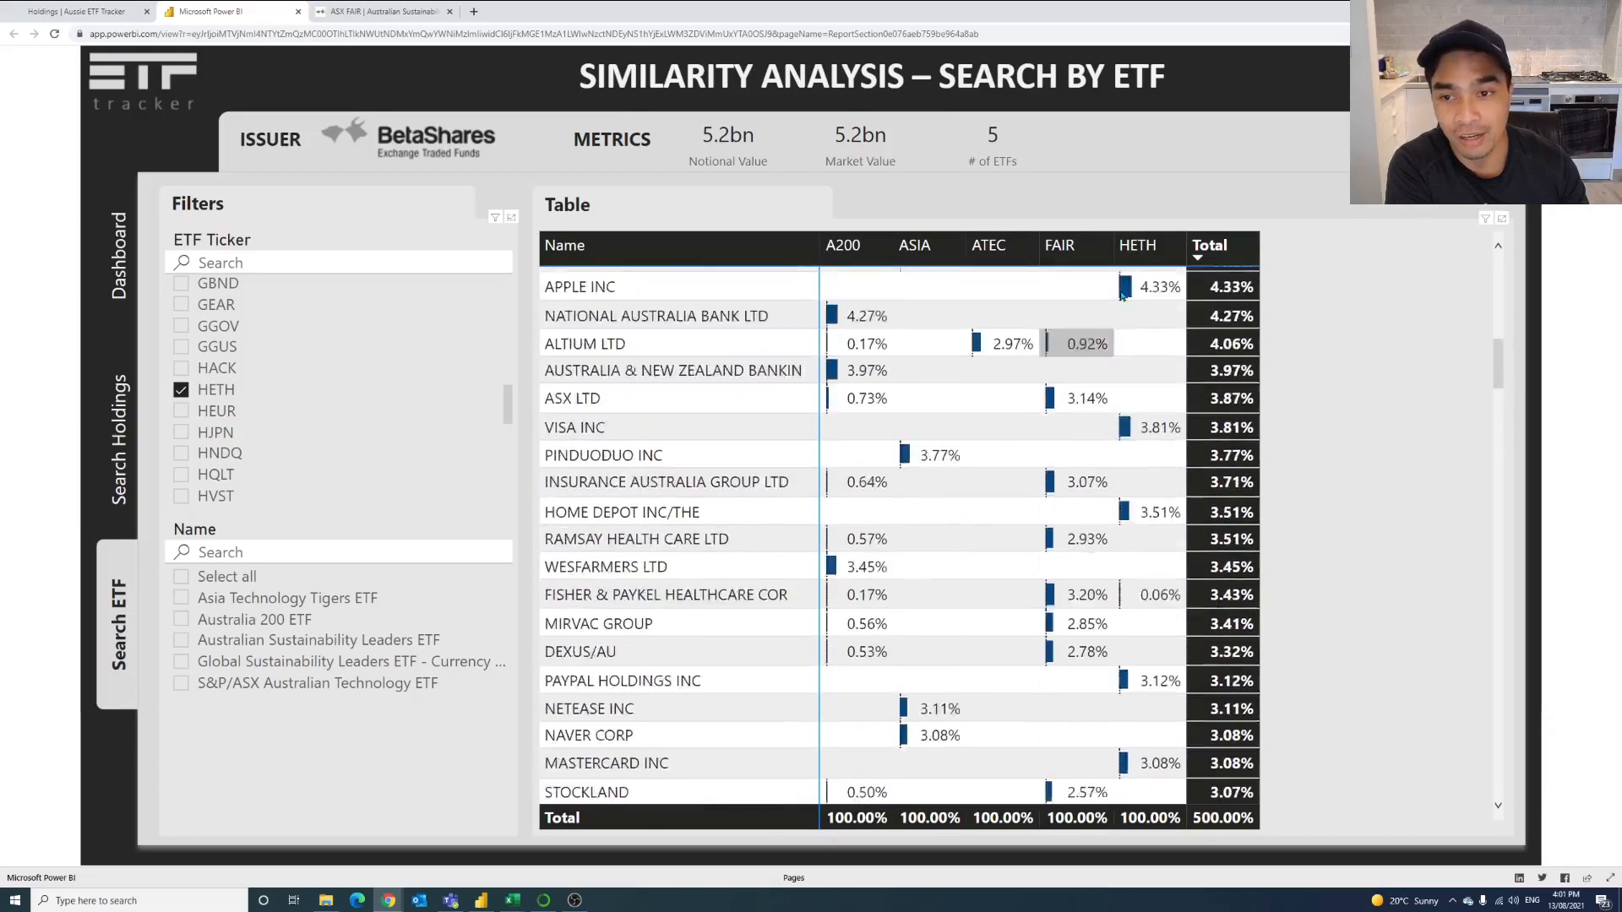
pyautogui.click(1208, 247)
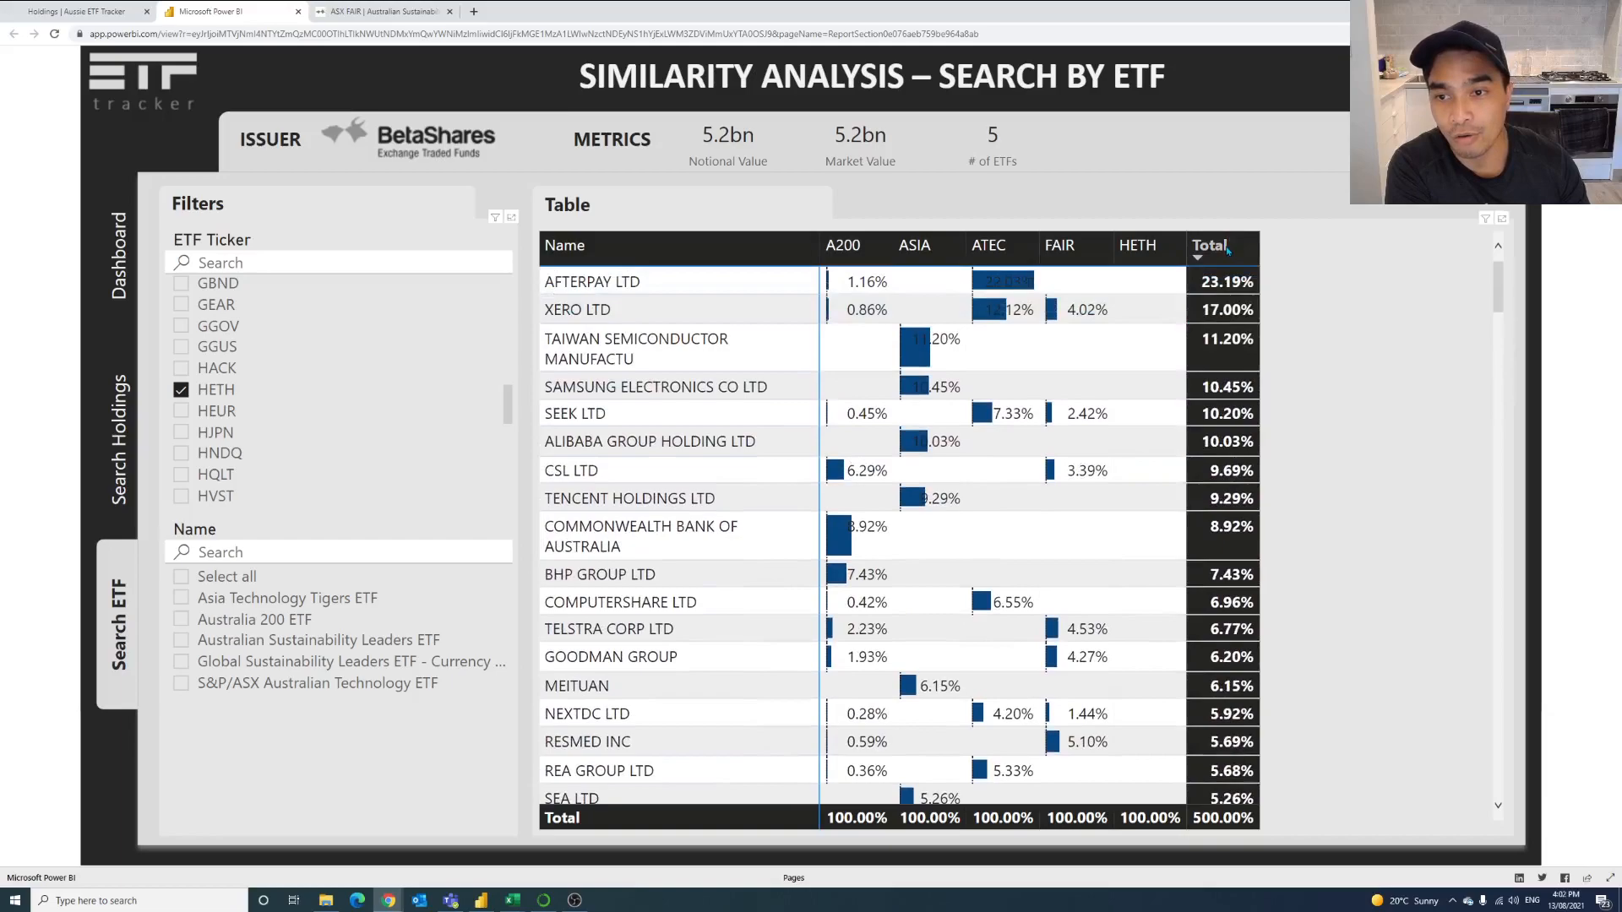
pyautogui.click(1210, 245)
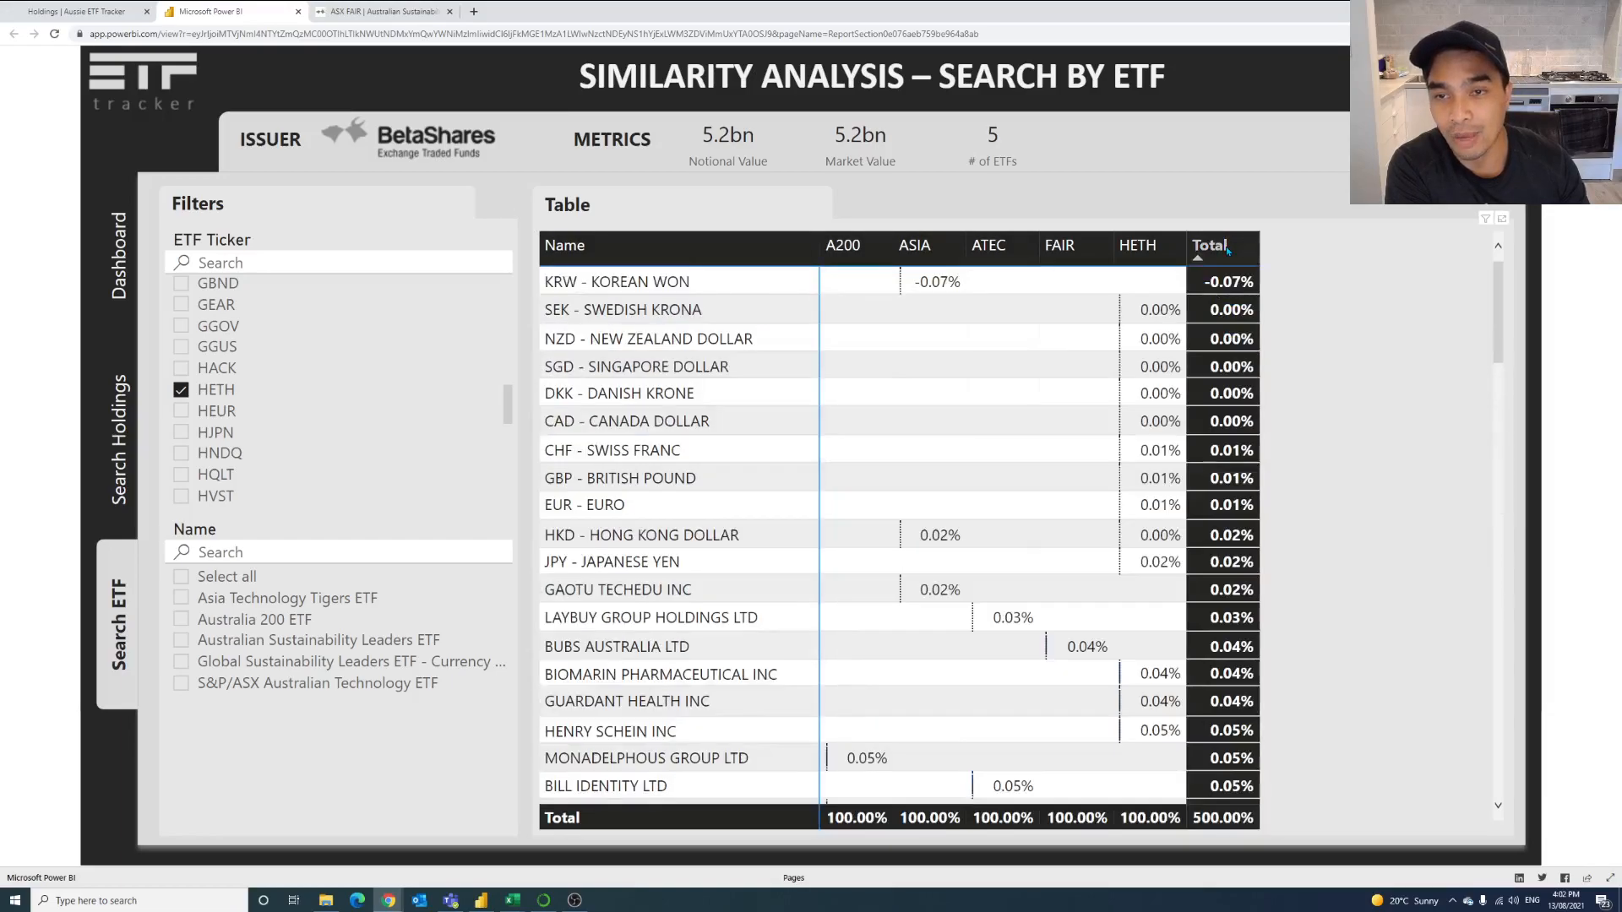
pyautogui.click(1210, 245)
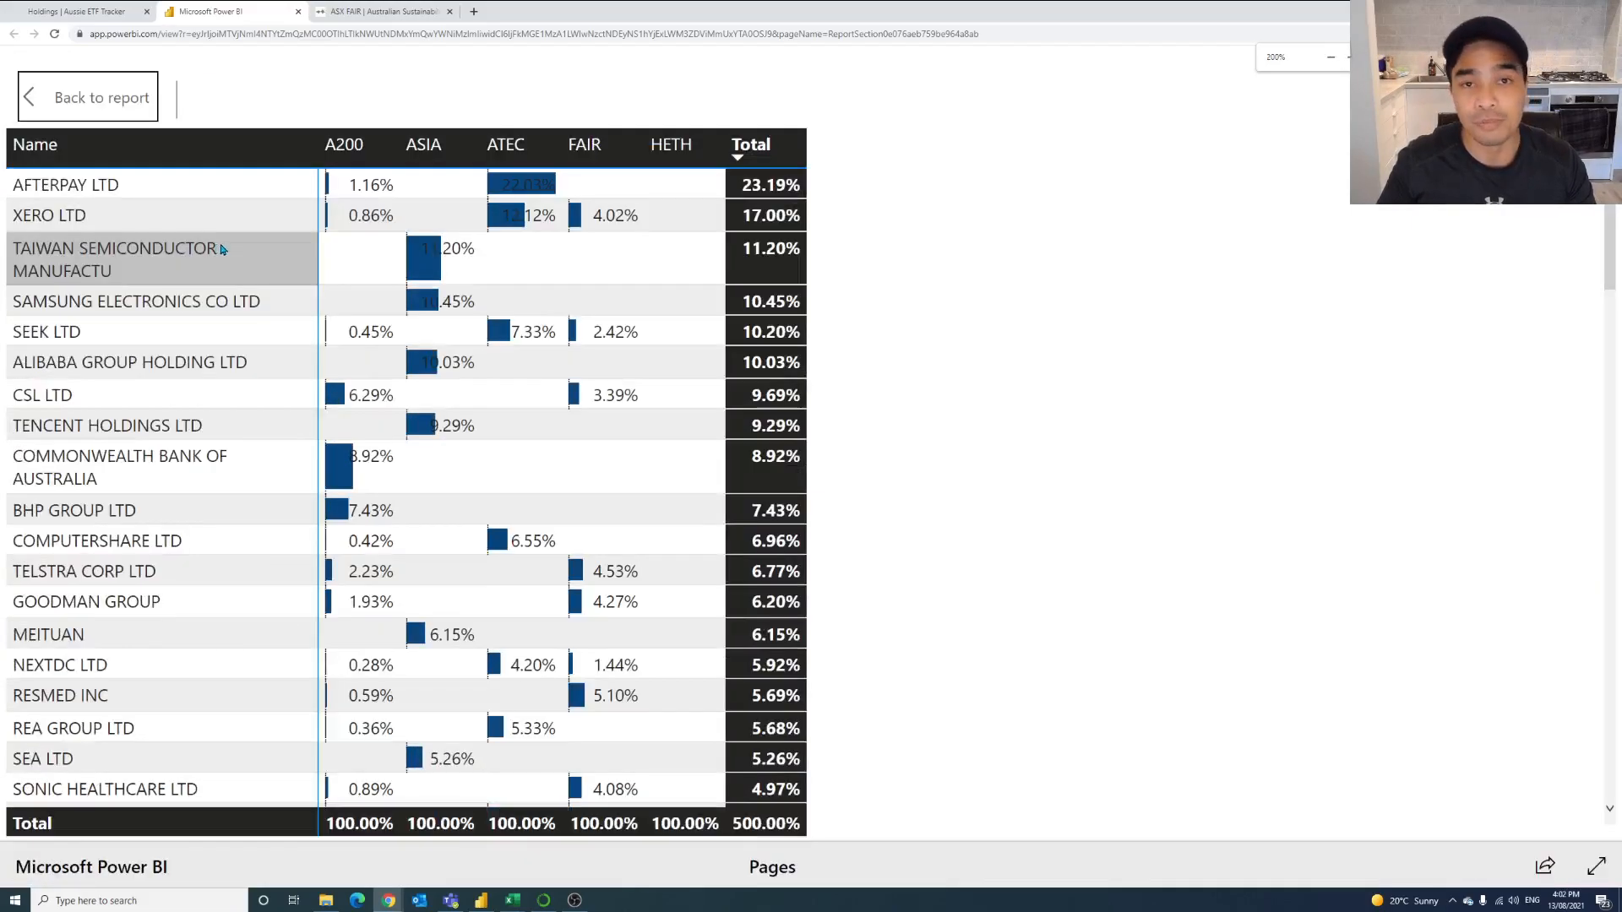
# Go to the Search Holdings page listing holdings across all 61 ETFs.
pyautogui.scroll(-3)
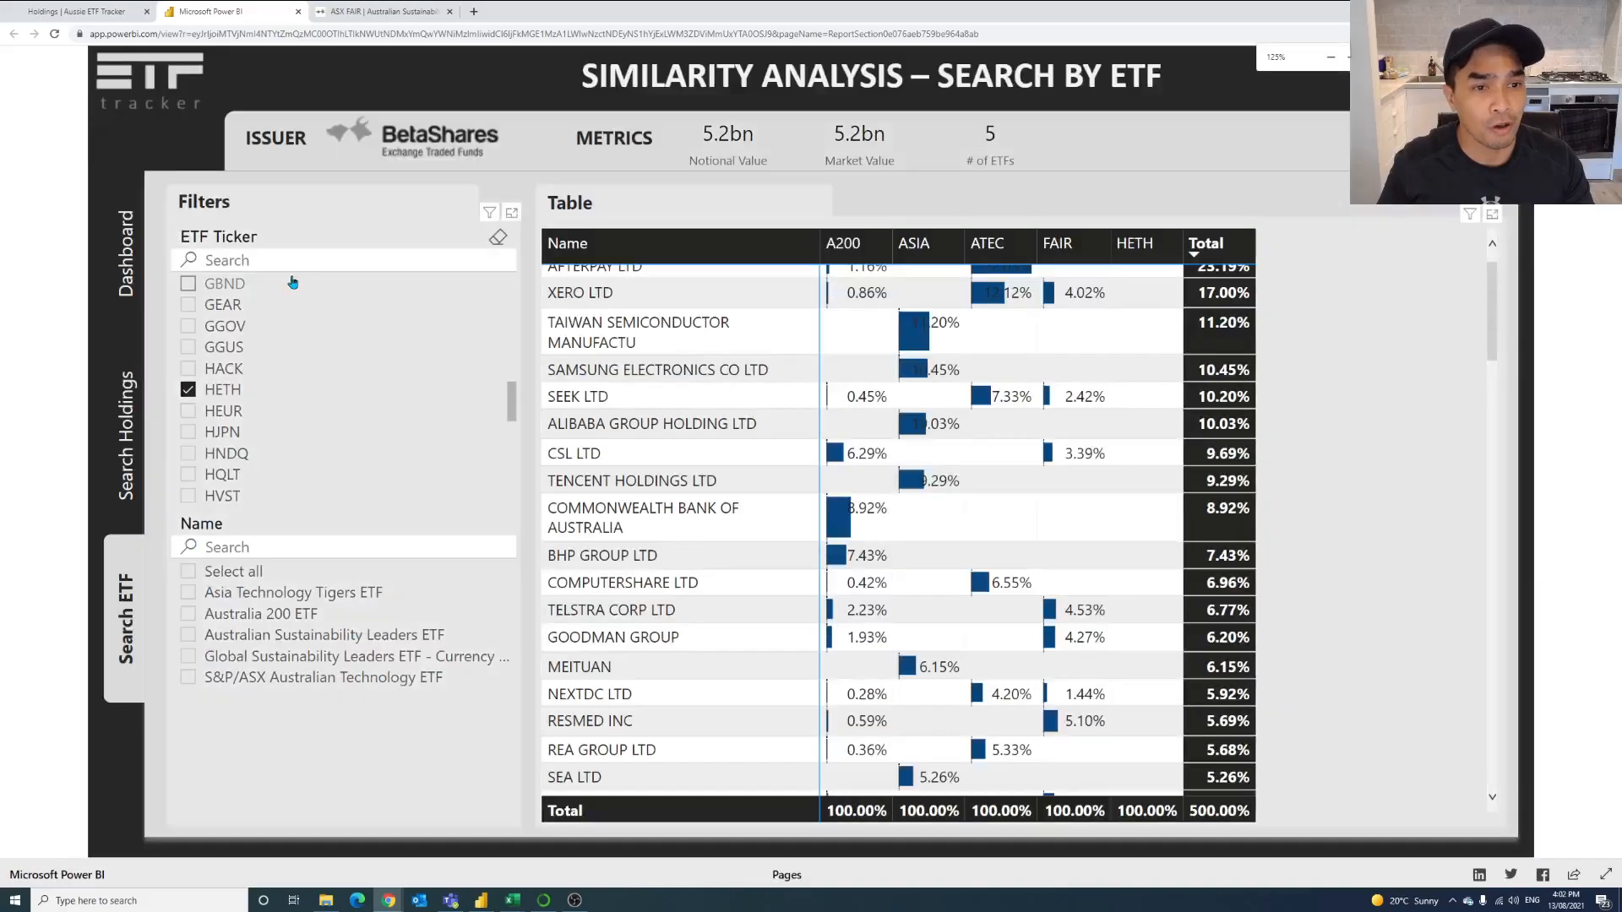
pyautogui.click(124, 434)
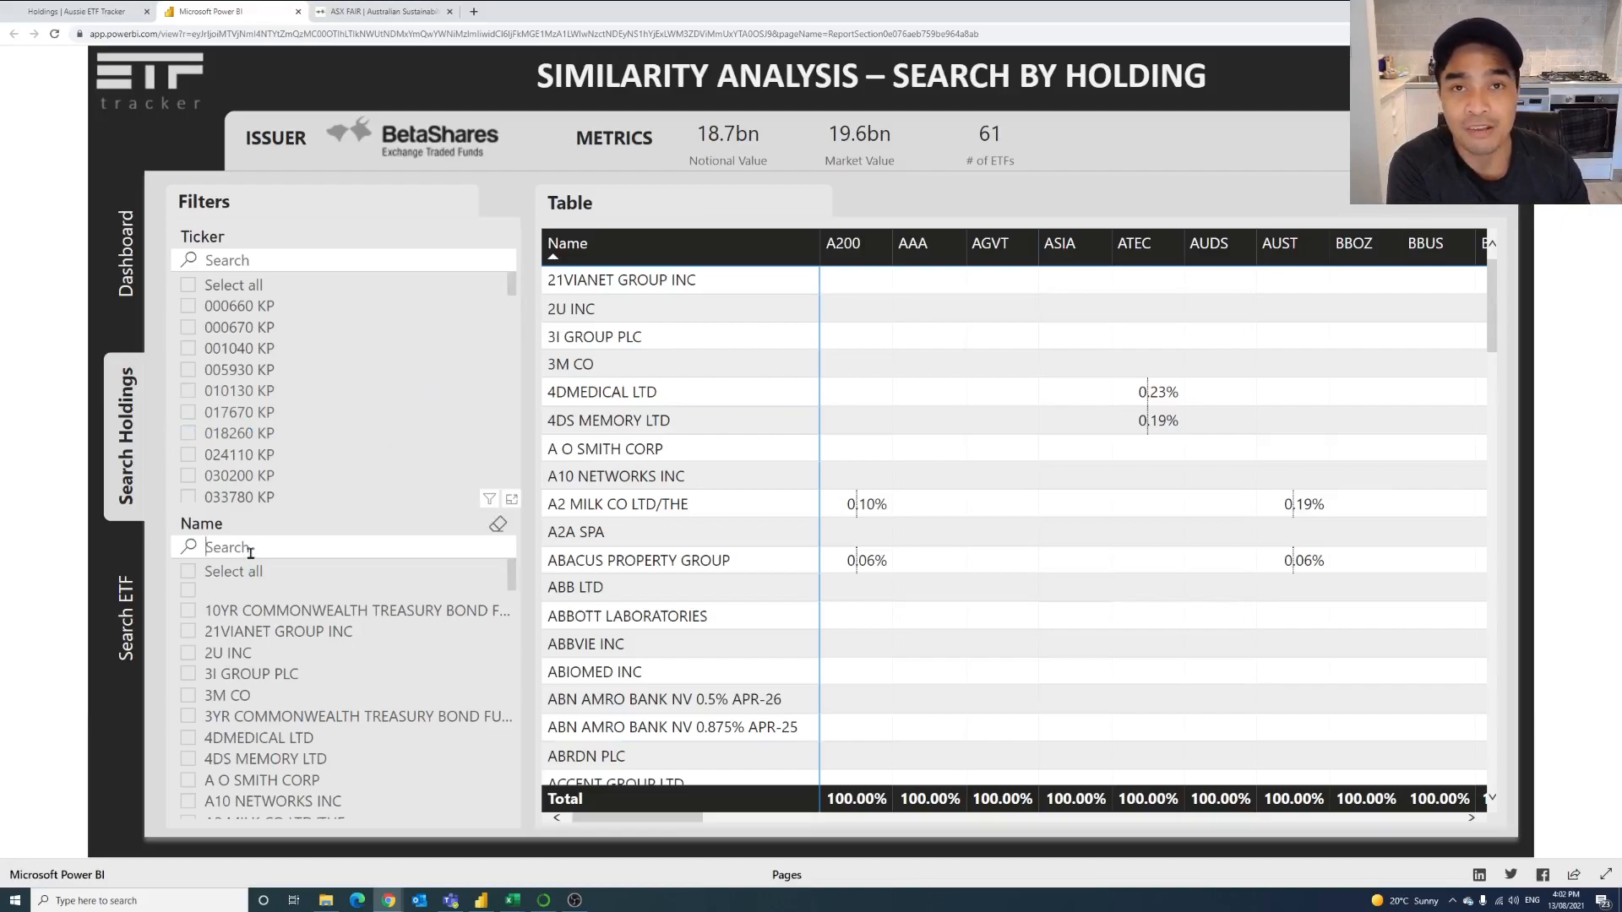
# Search the Name slicer for TESLA INC, tick it, then search for Afterpay.
pyautogui.write('tesla')
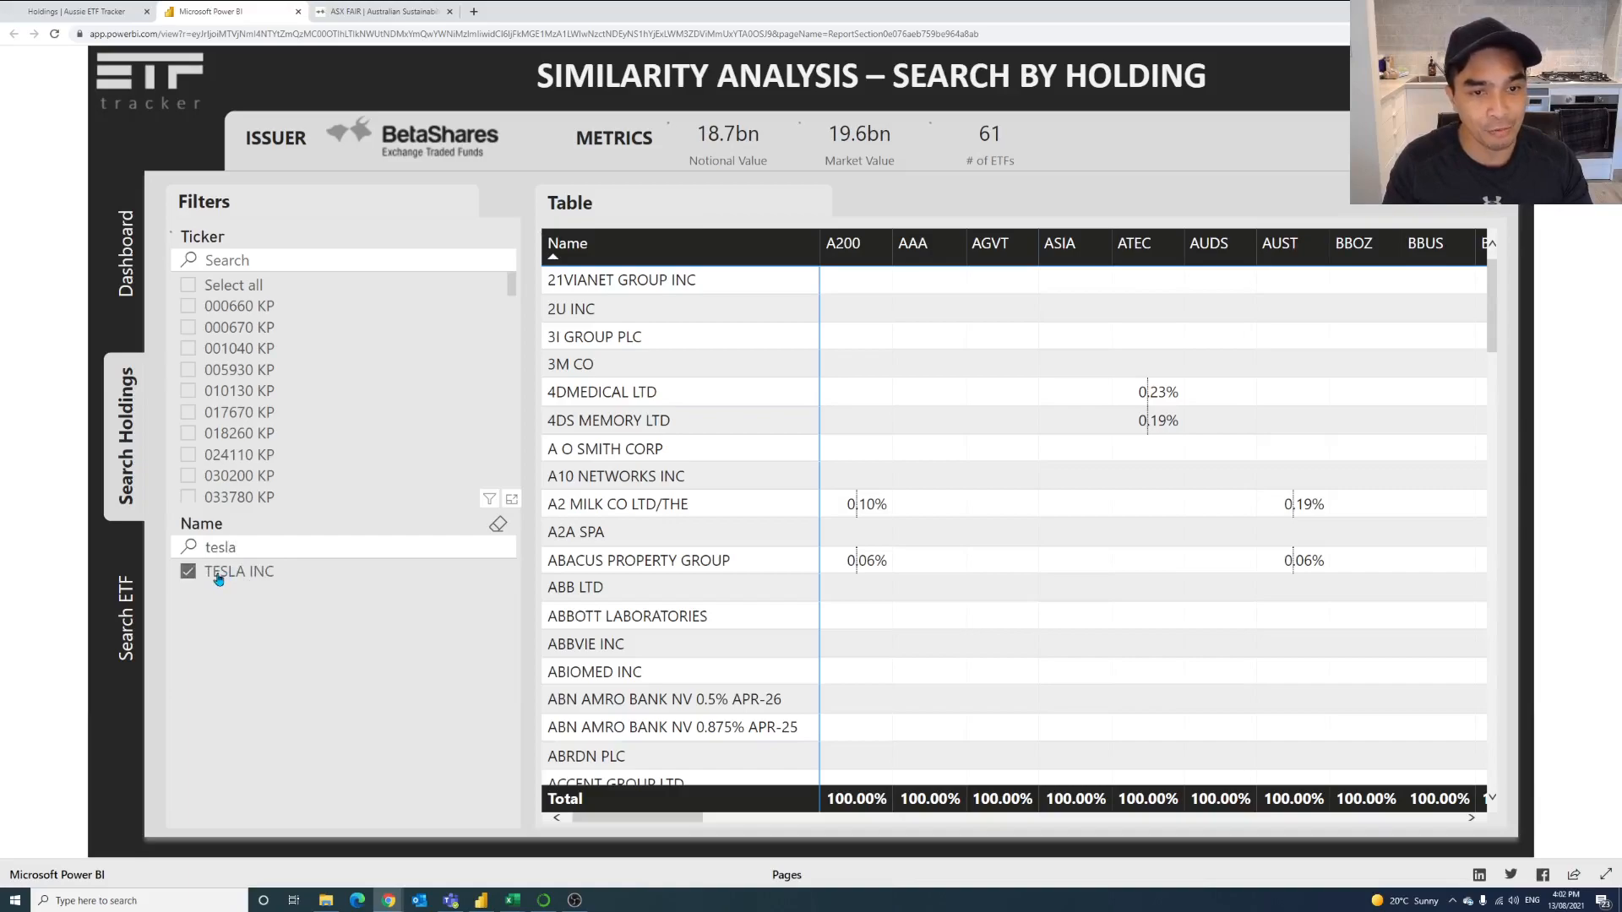
pyautogui.click(188, 571)
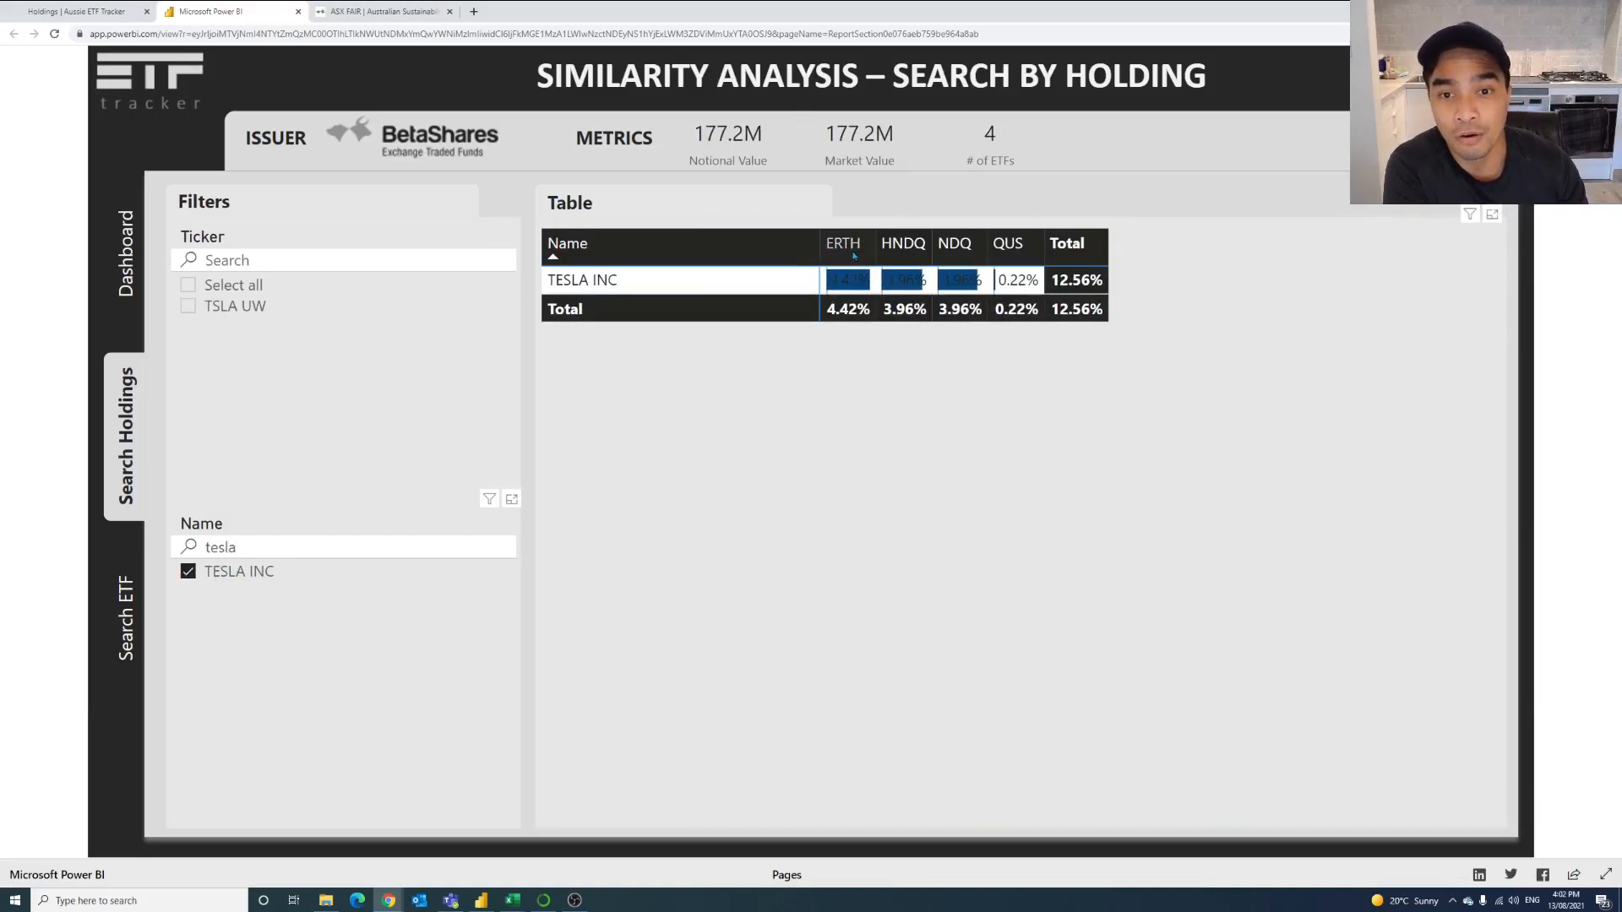
pyautogui.moveTo(953, 269)
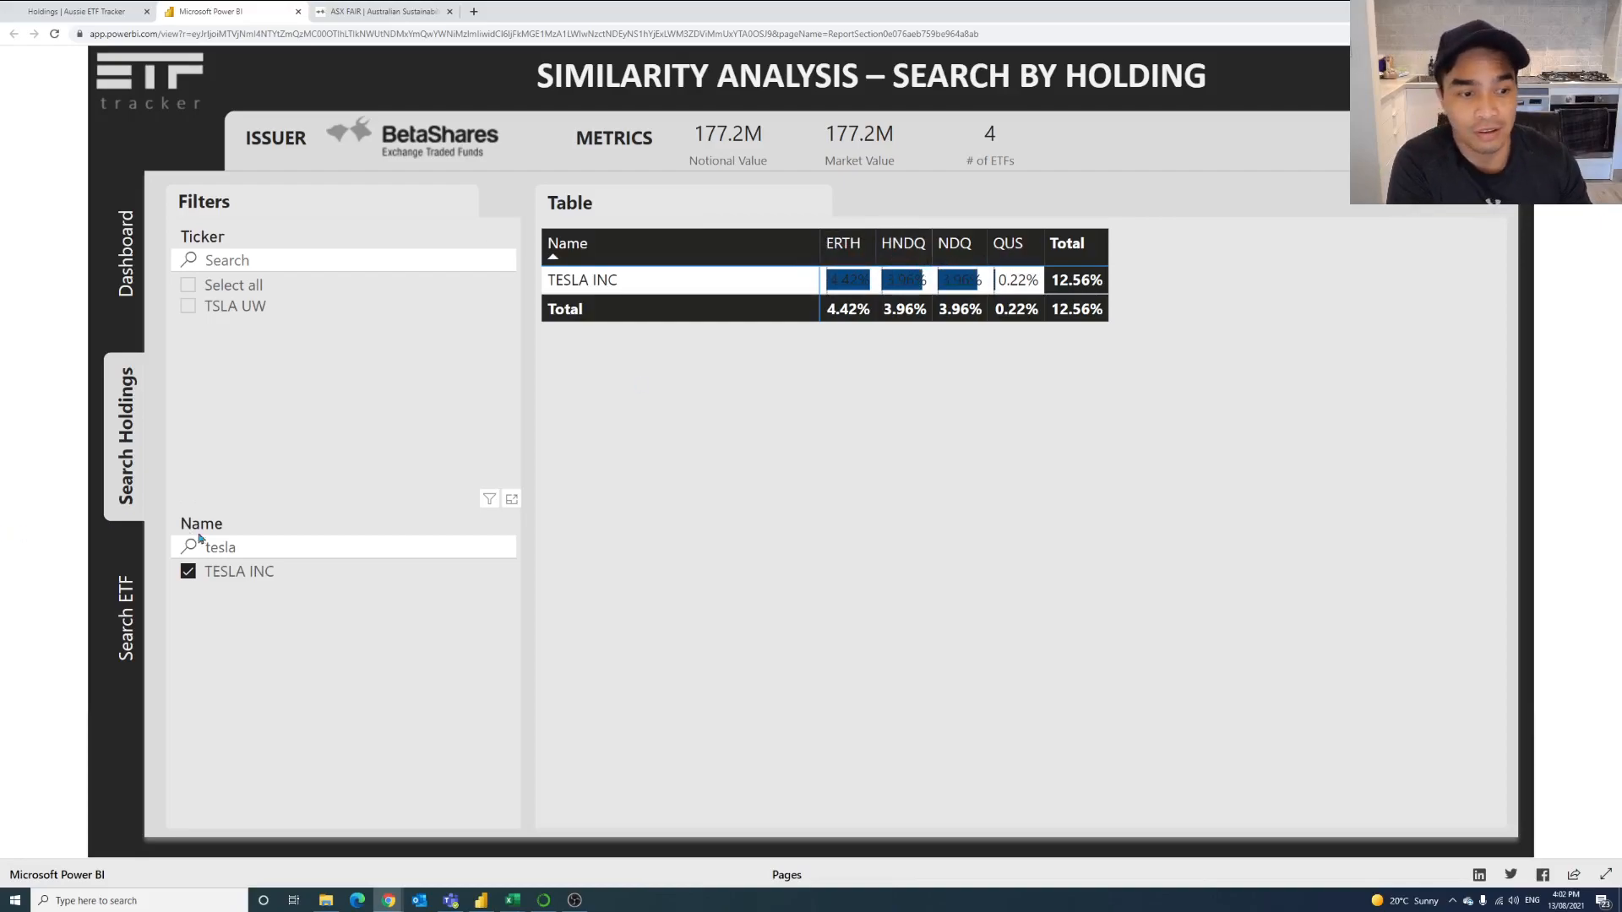
pyautogui.write('after')
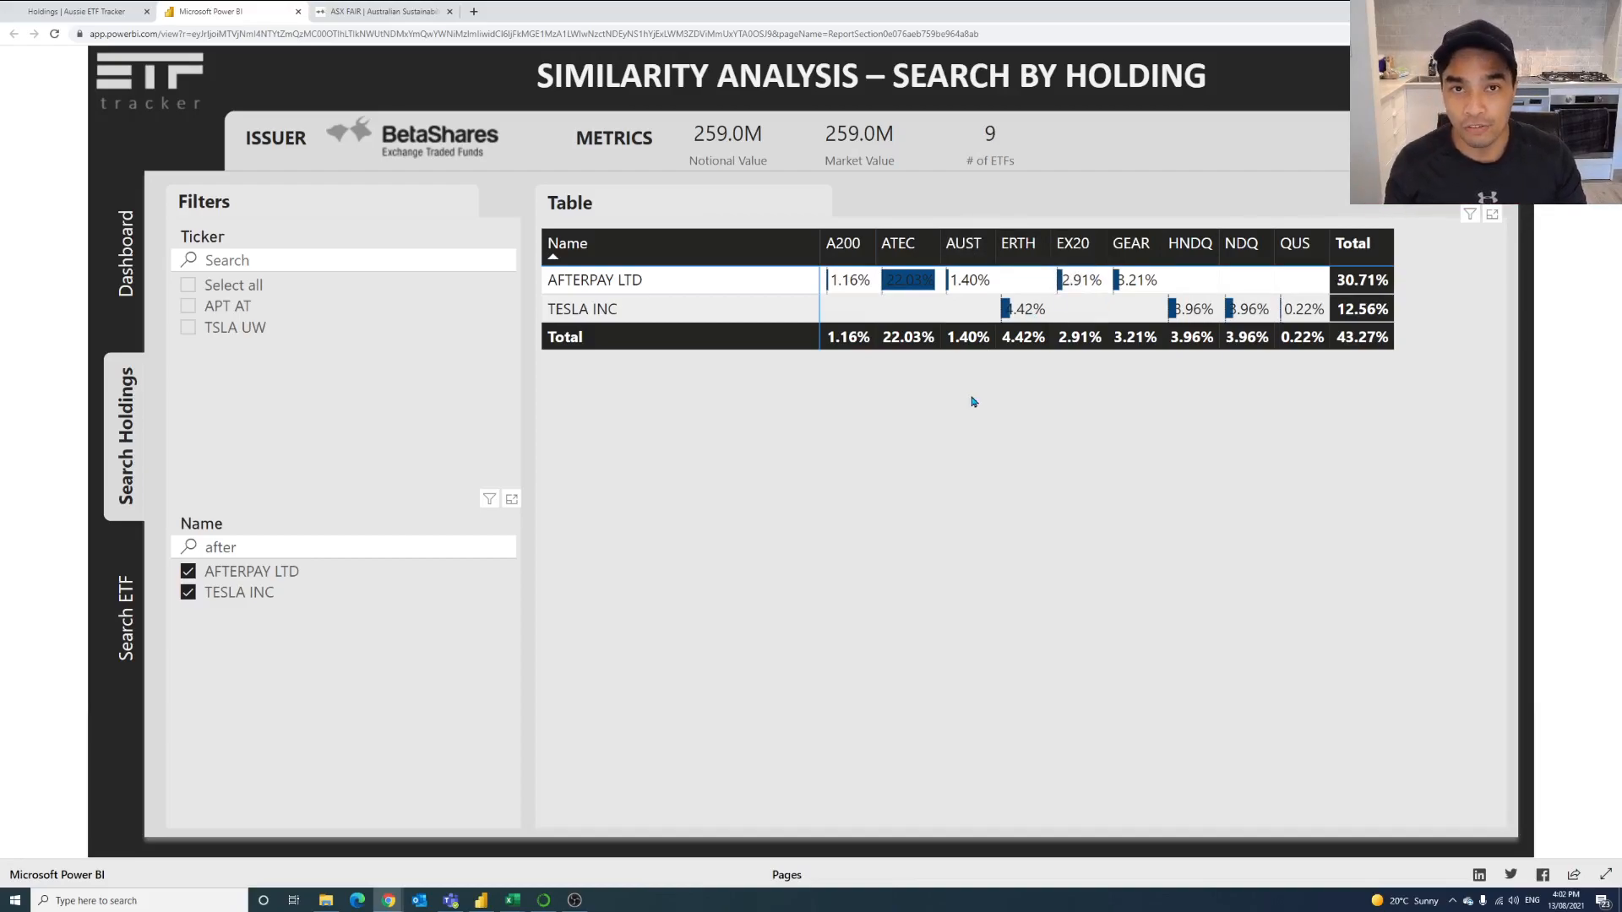
pyautogui.moveTo(968, 409)
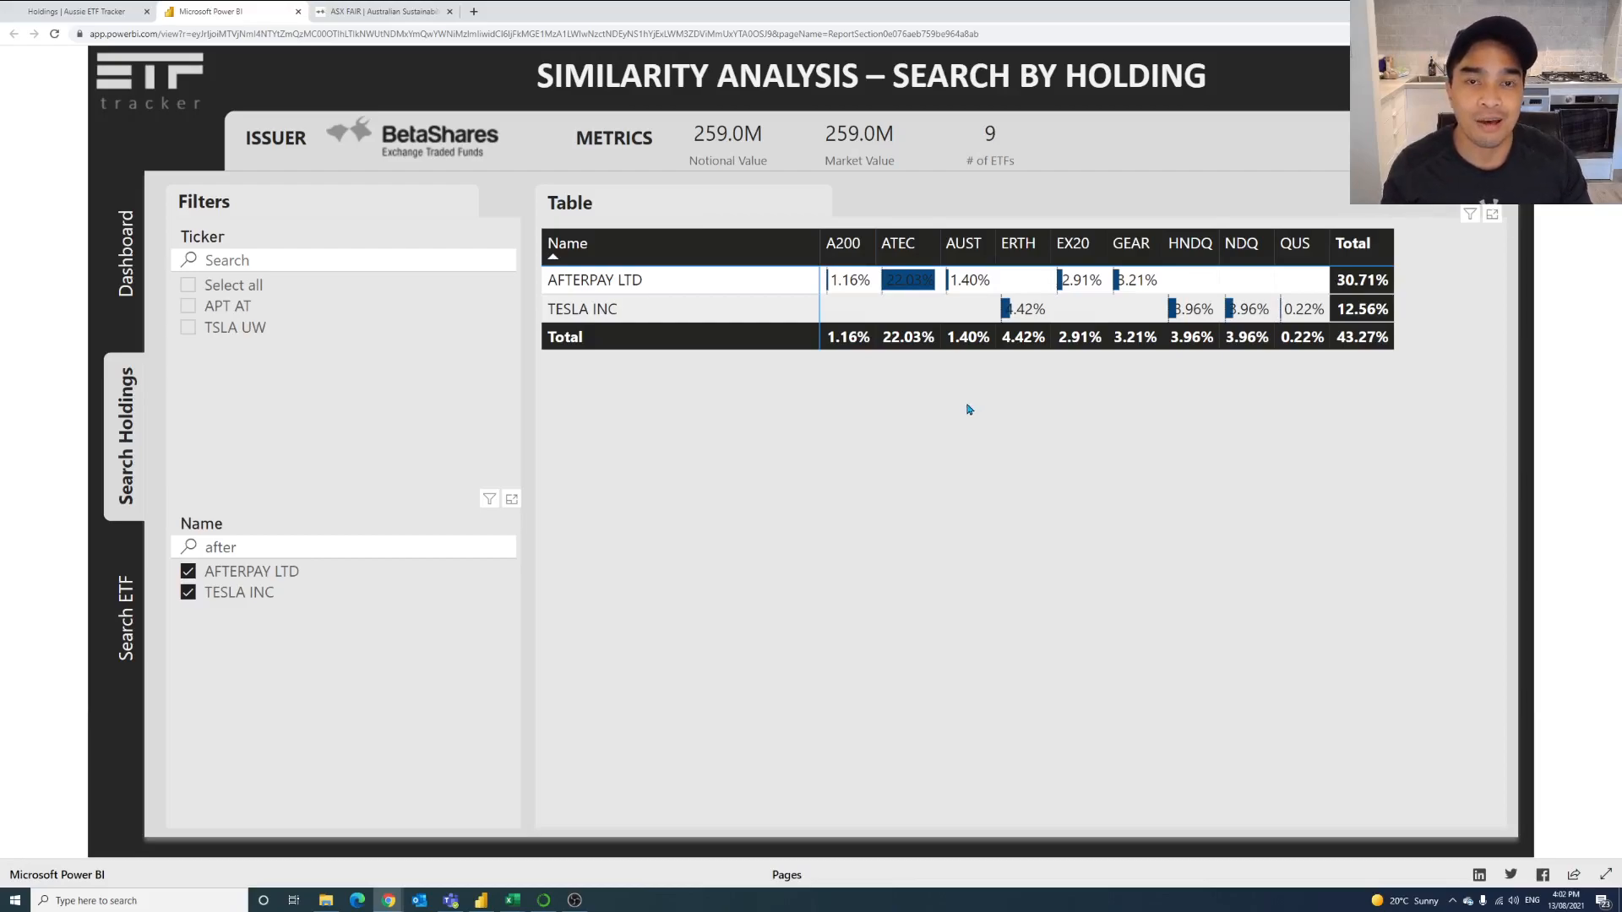